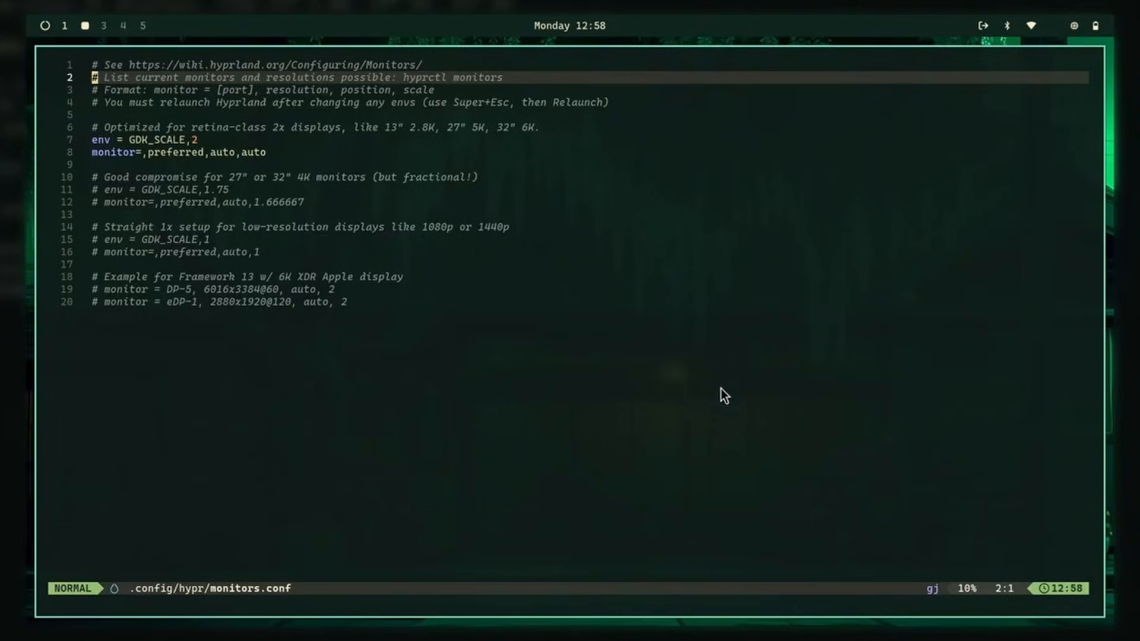
{"action": "mouse_move", "coordinate": [441, 242]}
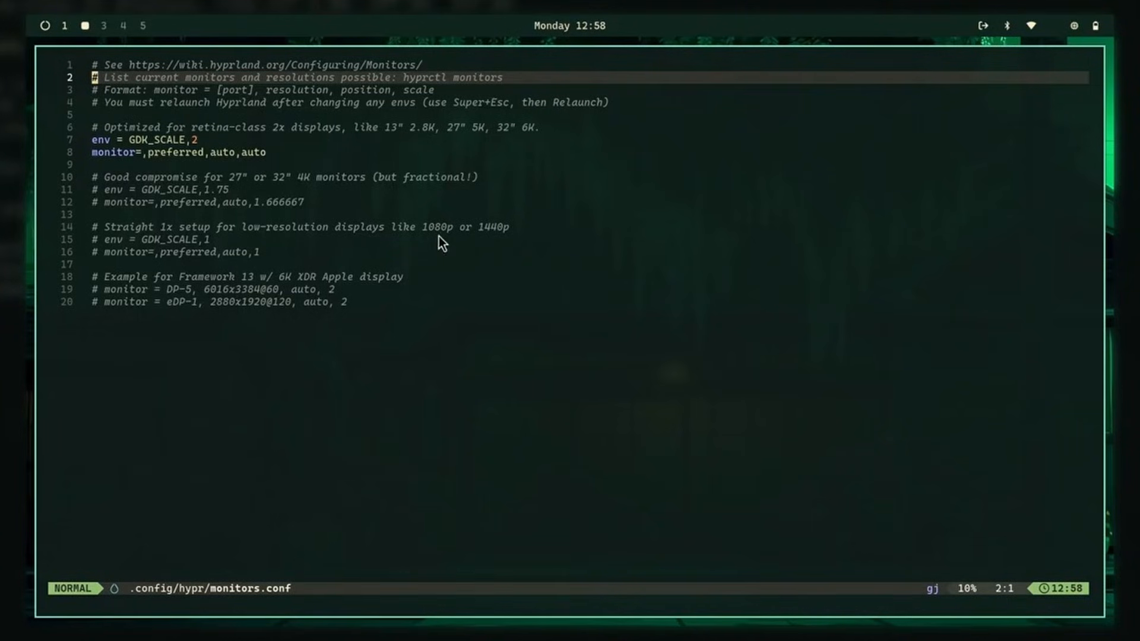
- Quit Neovim's monitors config and launch Kdenlive from the app launcher
{"action": "key", "text": "v"}
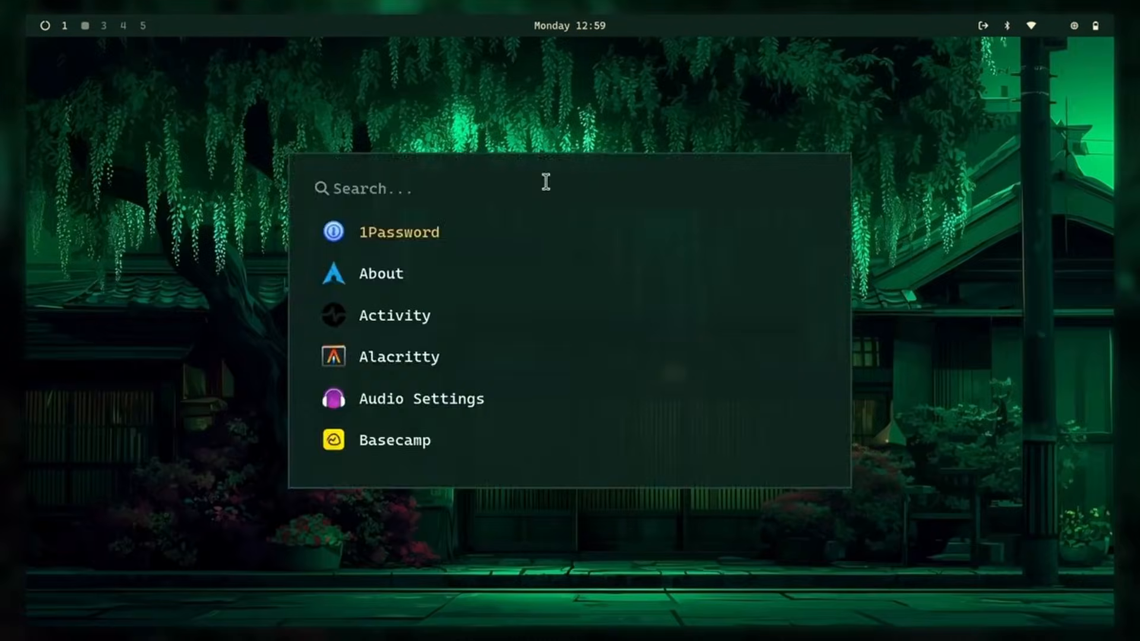
{"action": "scroll", "scroll_direction": "down", "scroll_amount": 3}
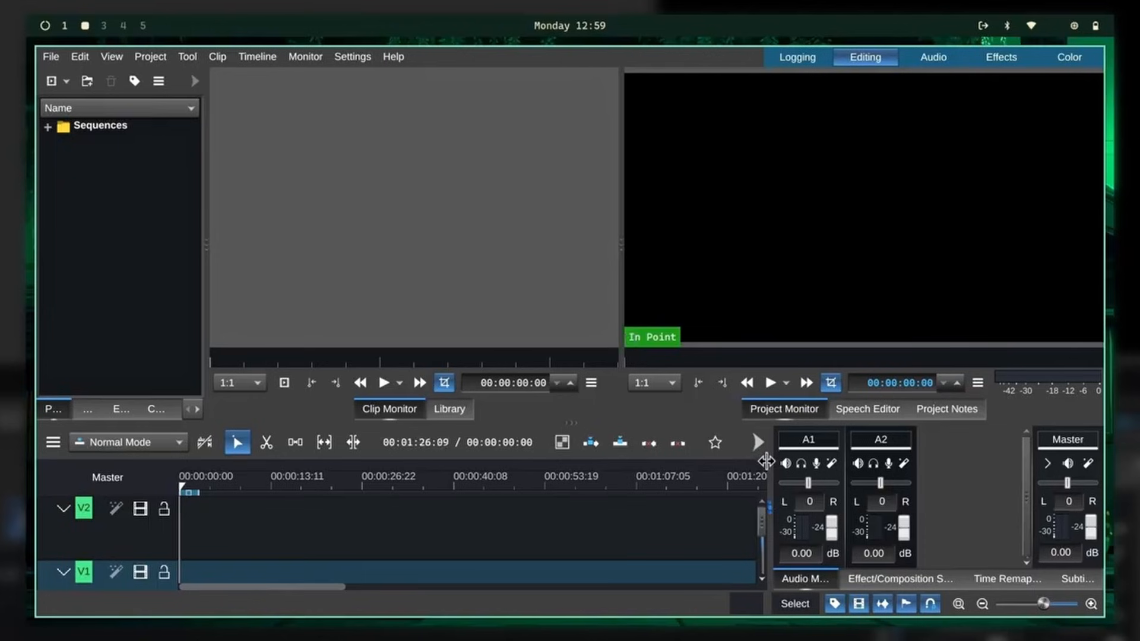
- Pick a light colour scheme from Settings, then browse the Kdenlive preferences including Playback
{"action": "left_click", "coordinate": [352, 57]}
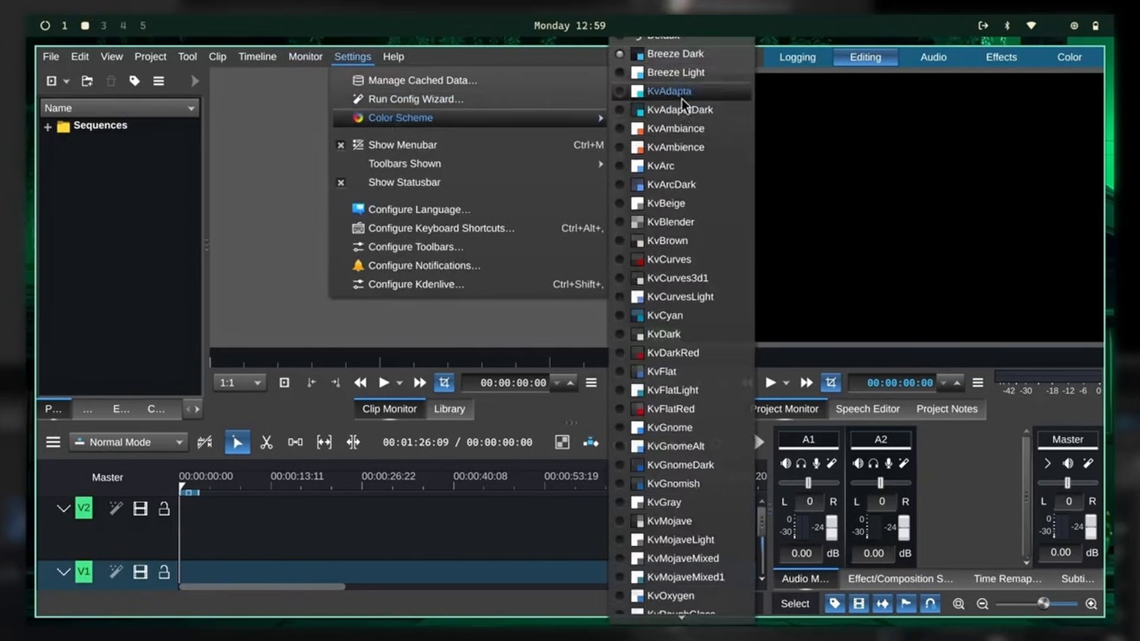
{"action": "mouse_move", "coordinate": [656, 184]}
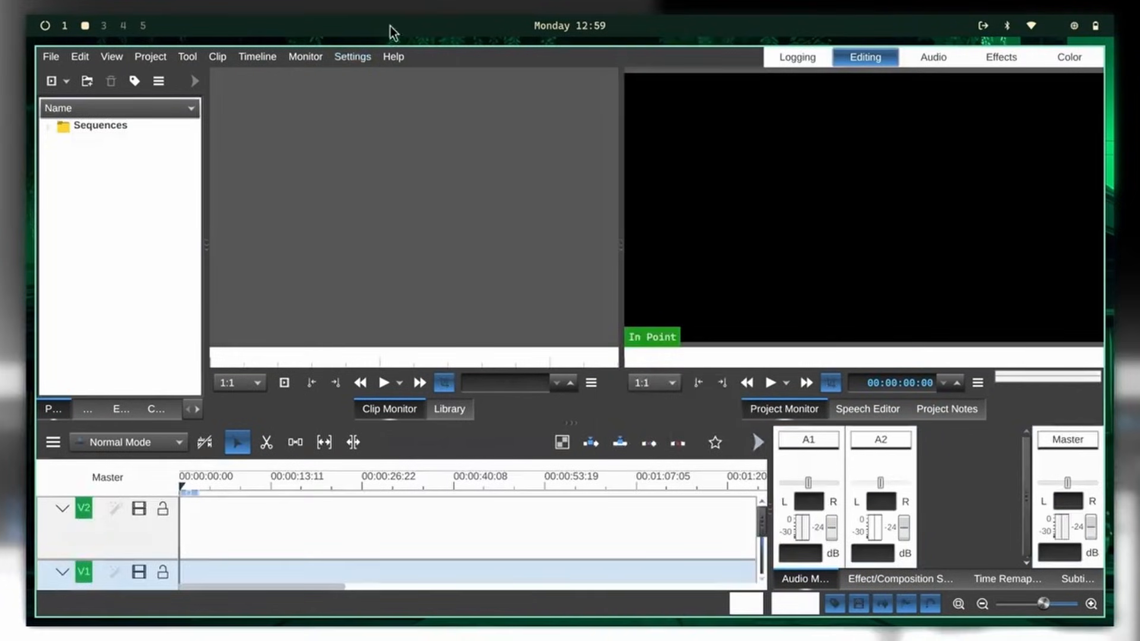
{"action": "left_click", "coordinate": [351, 57]}
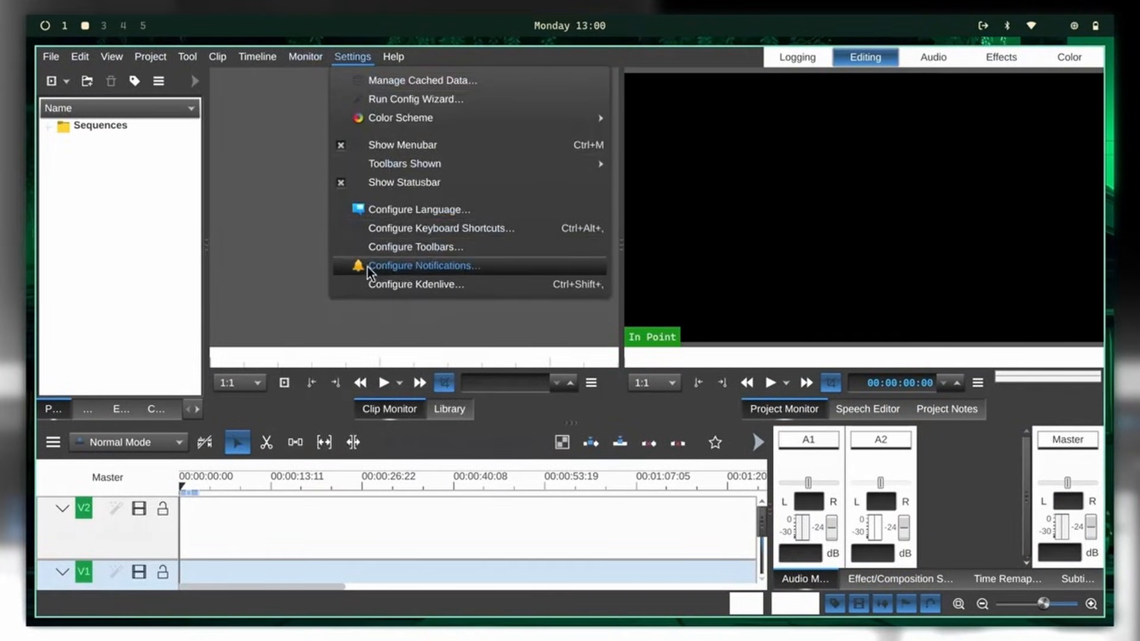
{"action": "left_click", "coordinate": [415, 284]}
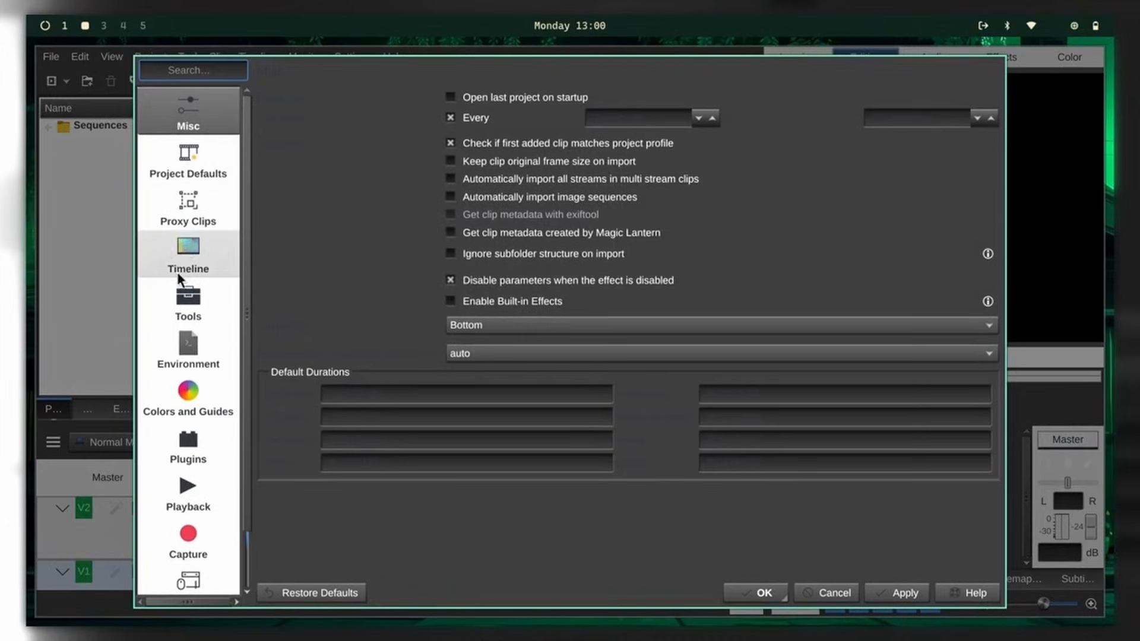
{"action": "left_click", "coordinate": [188, 491]}
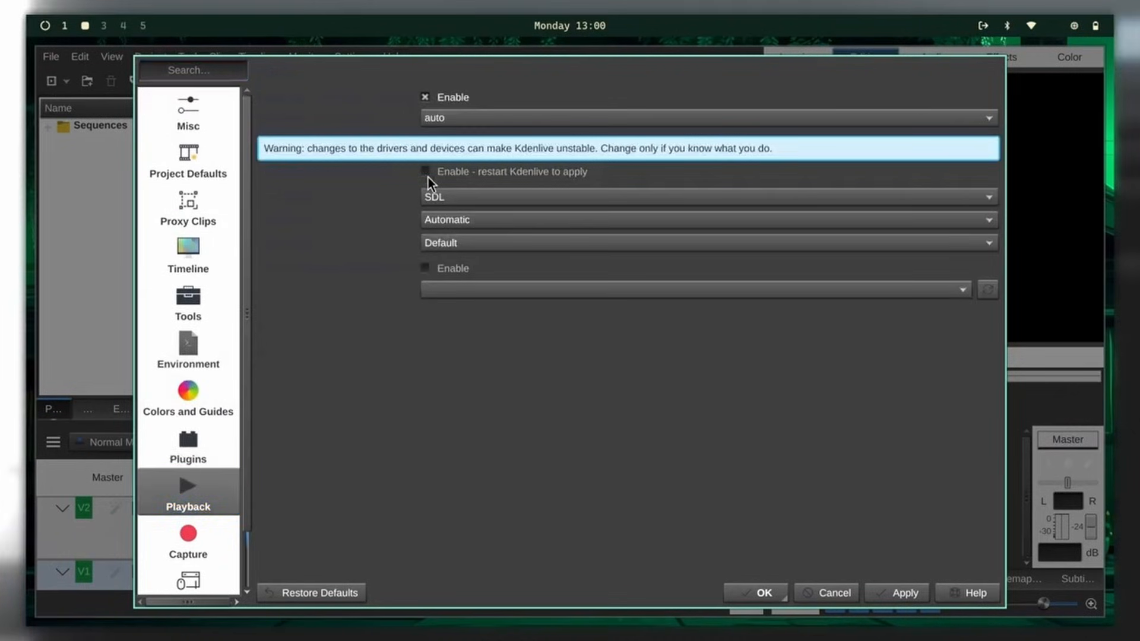
{"action": "left_click", "coordinate": [755, 592]}
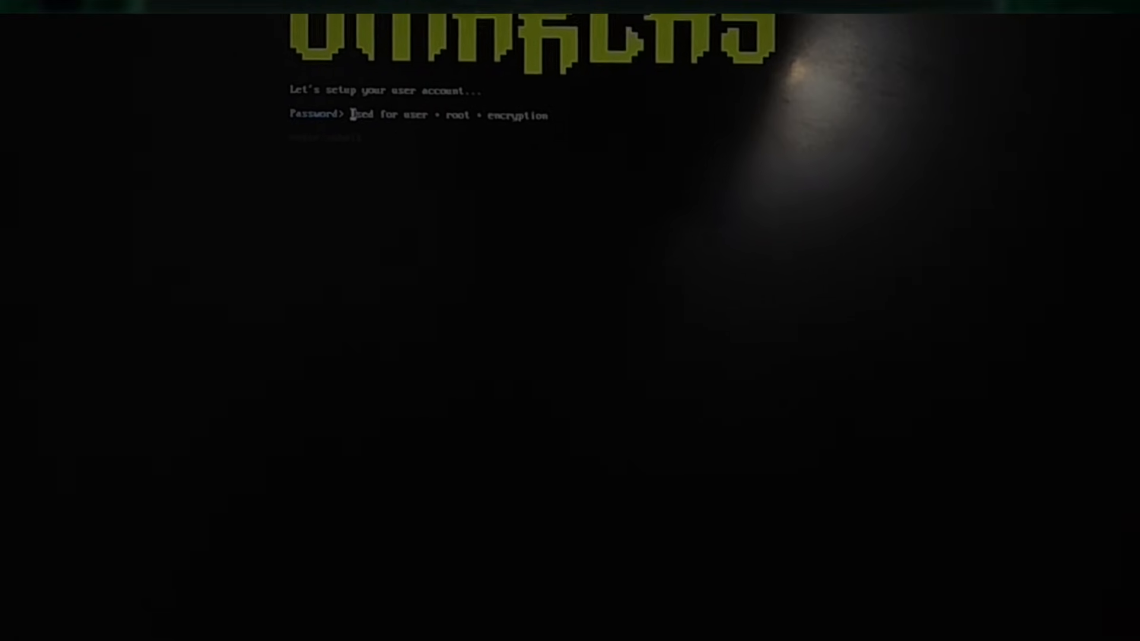
- Submit and confirm the account password and accept the default hostname omarchy
{"action": "key", "text": "Return"}
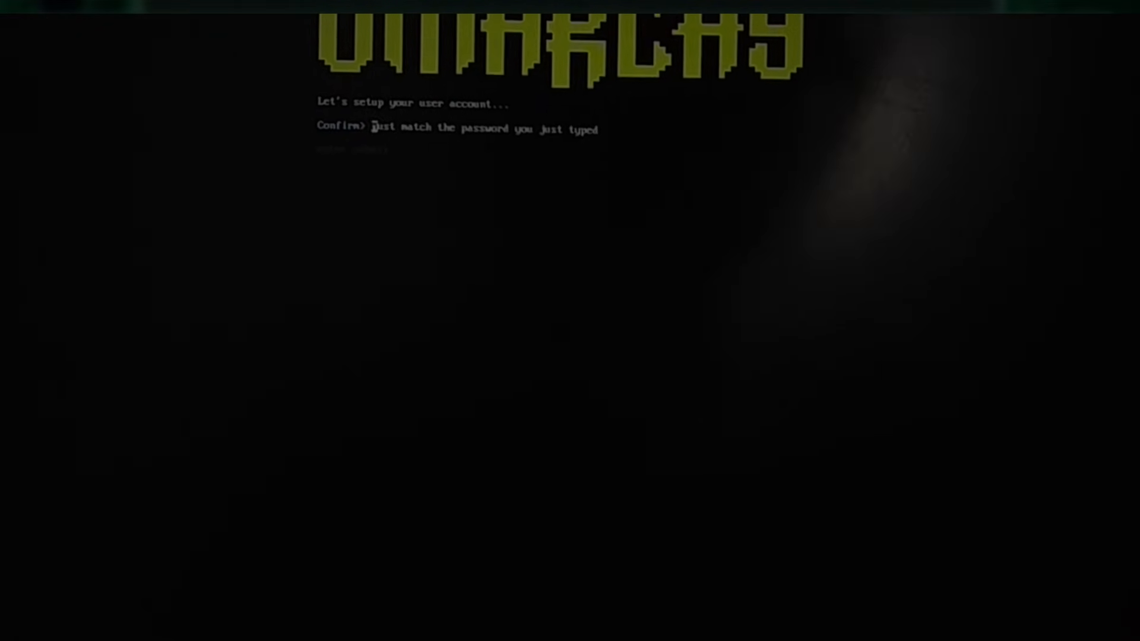
{"action": "key", "text": "Return"}
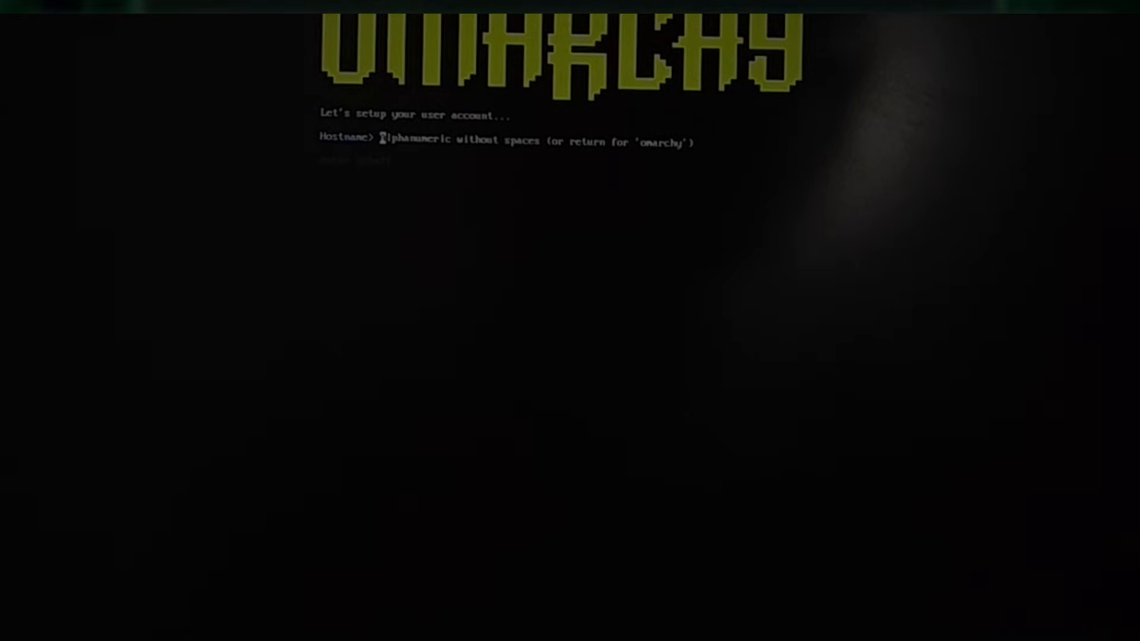
{"action": "key", "text": "Return"}
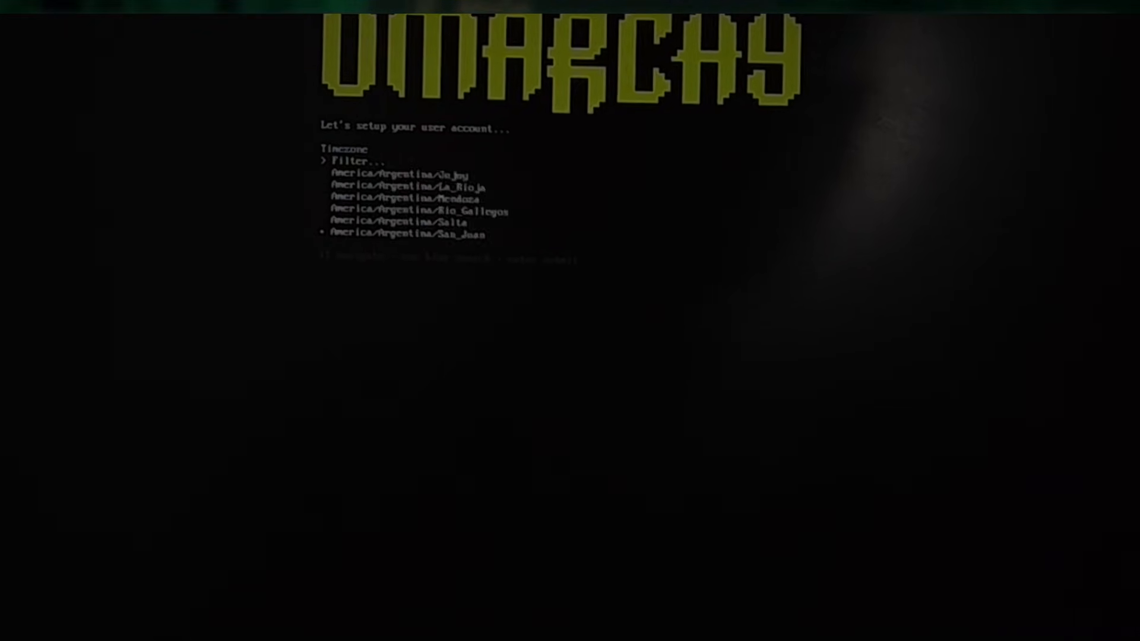
- Select the Asia/Calcutta timezone, confirm the account details and choose the install disk
{"action": "scroll", "scroll_direction": "down", "scroll_amount": 3}
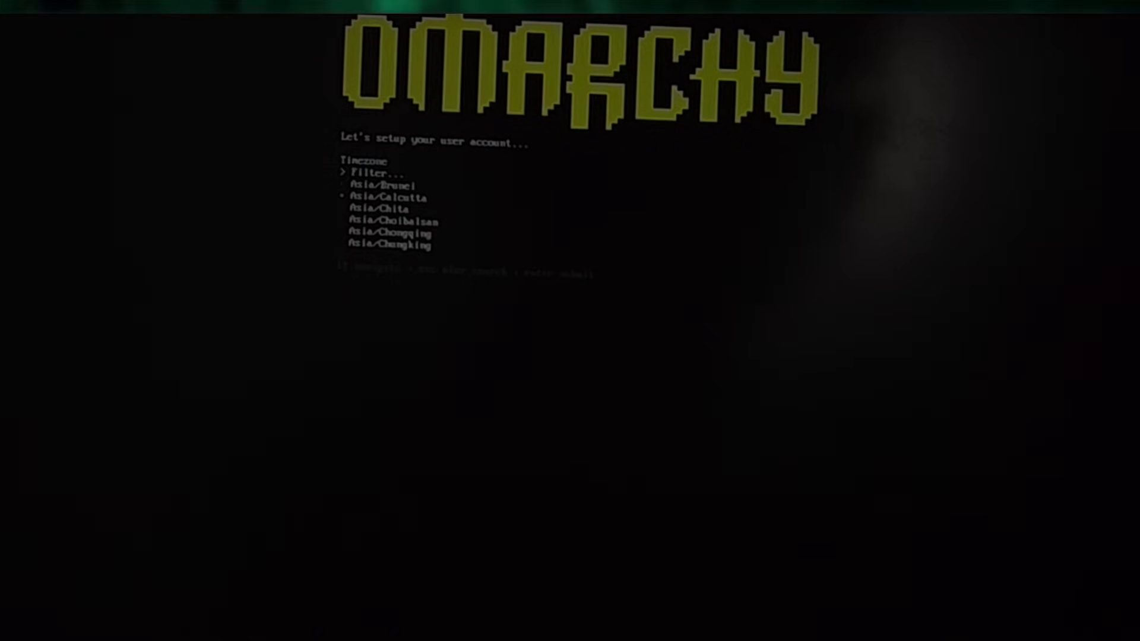
{"action": "key", "text": "Return"}
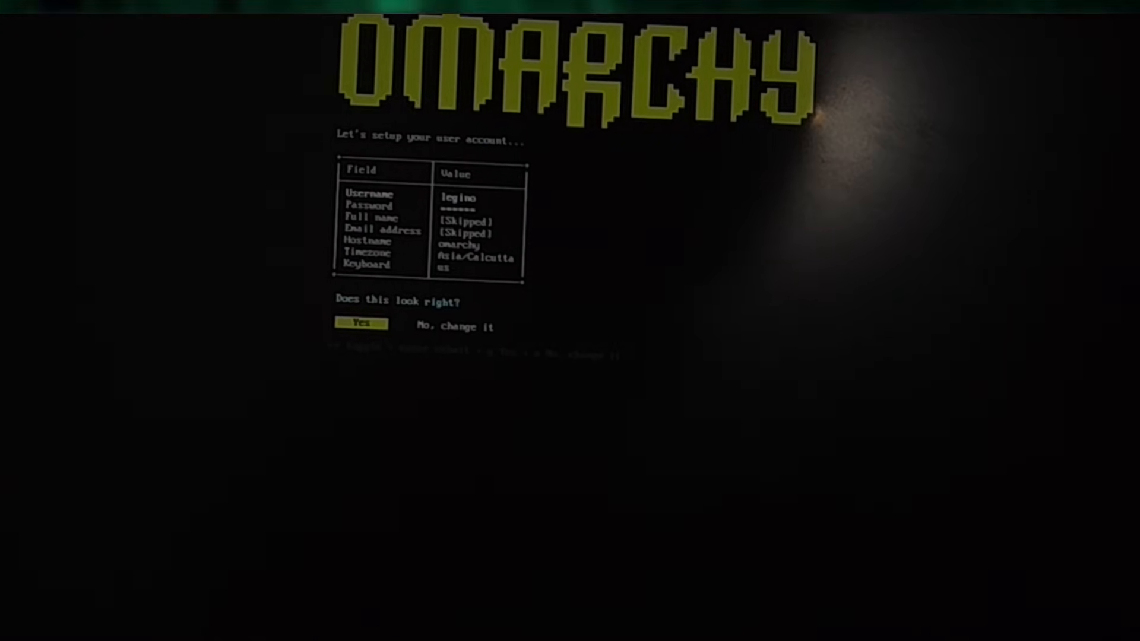
{"action": "left_click", "coordinate": [361, 323]}
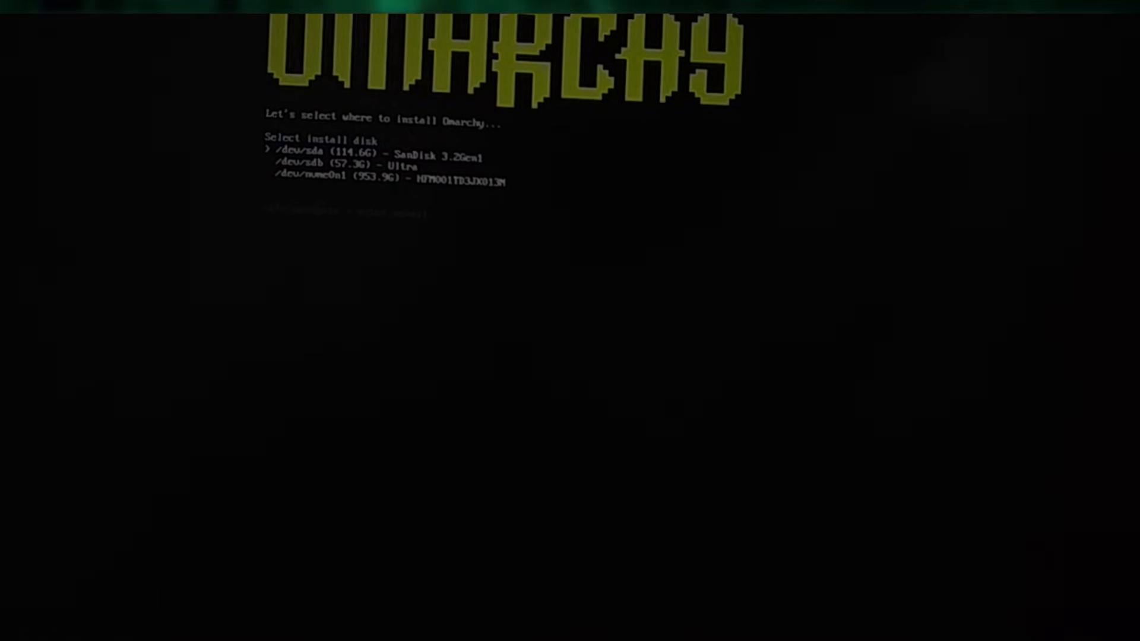
{"action": "key", "text": "Return"}
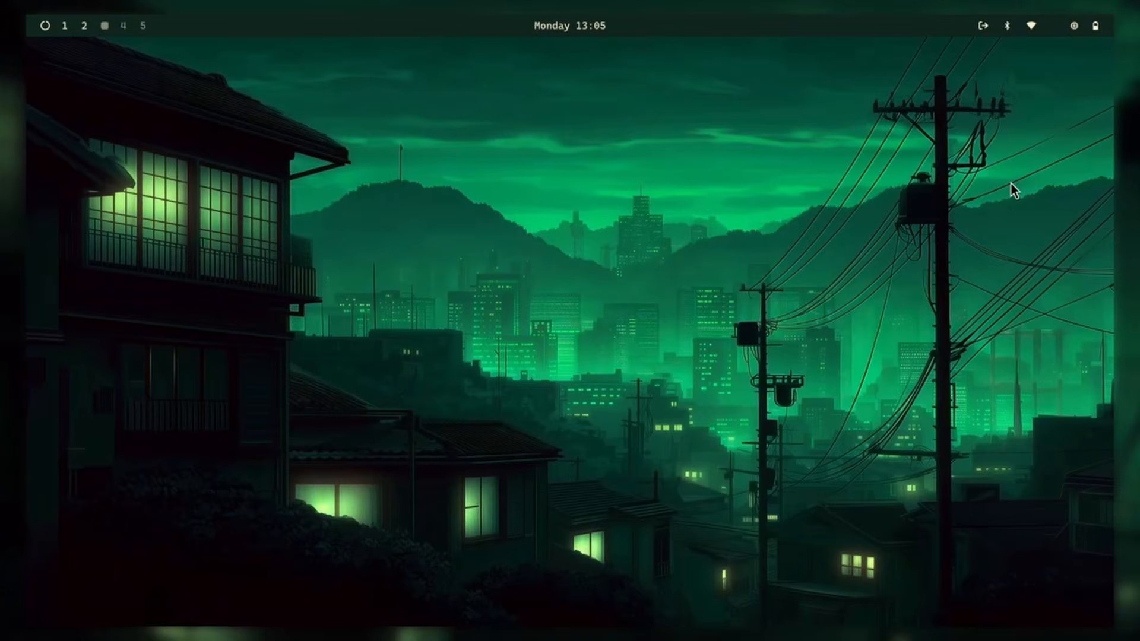
{"action": "mouse_move", "coordinate": [920, 179]}
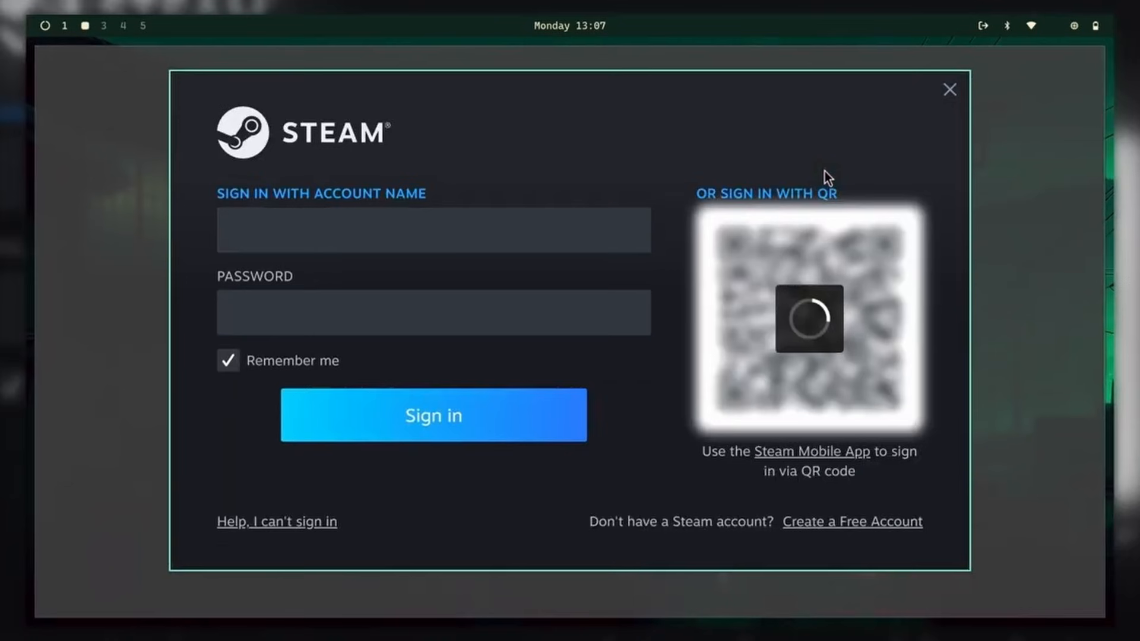
- Close the Steam sign-in and show nvidia-smi listing OBS Studio on the RTX 3050
{"action": "left_click", "coordinate": [950, 89]}
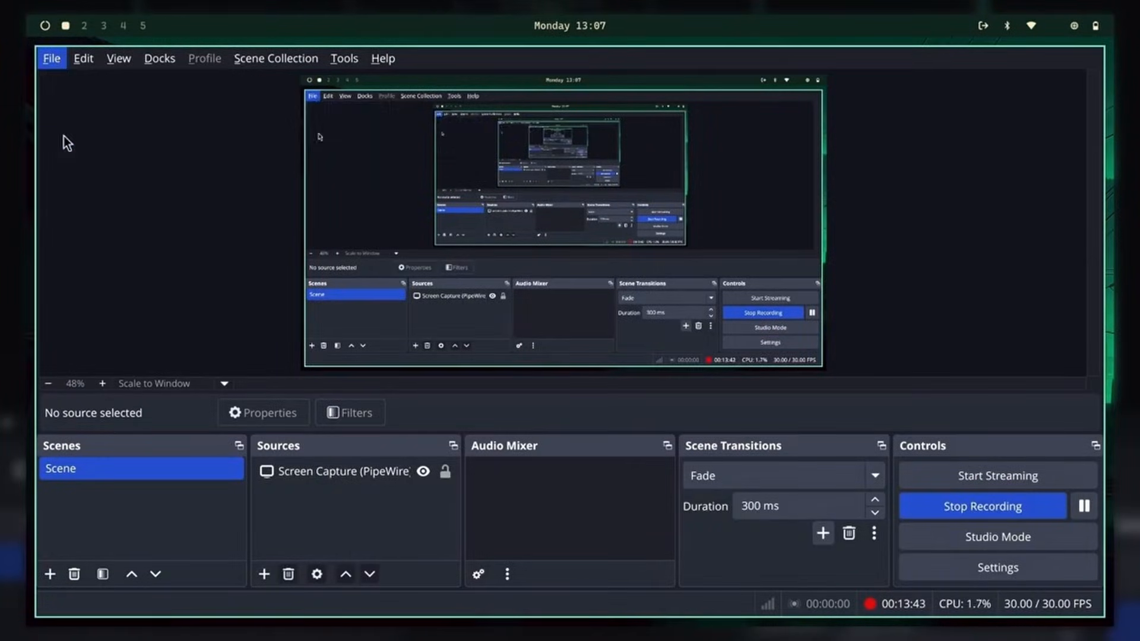
{"action": "left_click", "coordinate": [996, 568]}
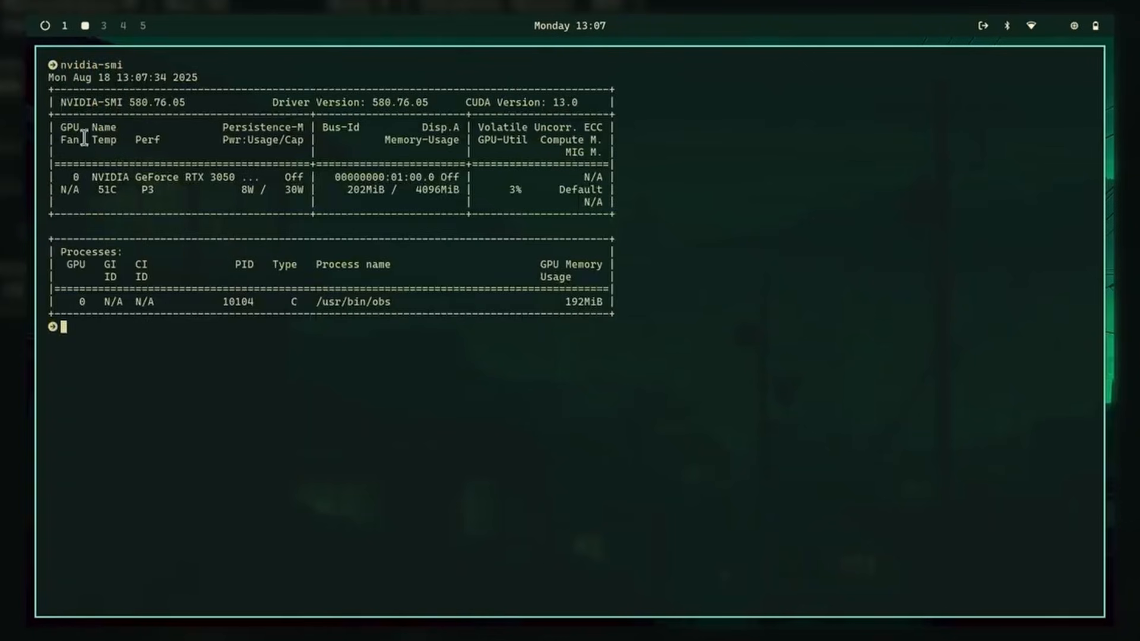
- Quit btop with q before heading to the browser to search for krun
{"action": "type", "text": "q"}
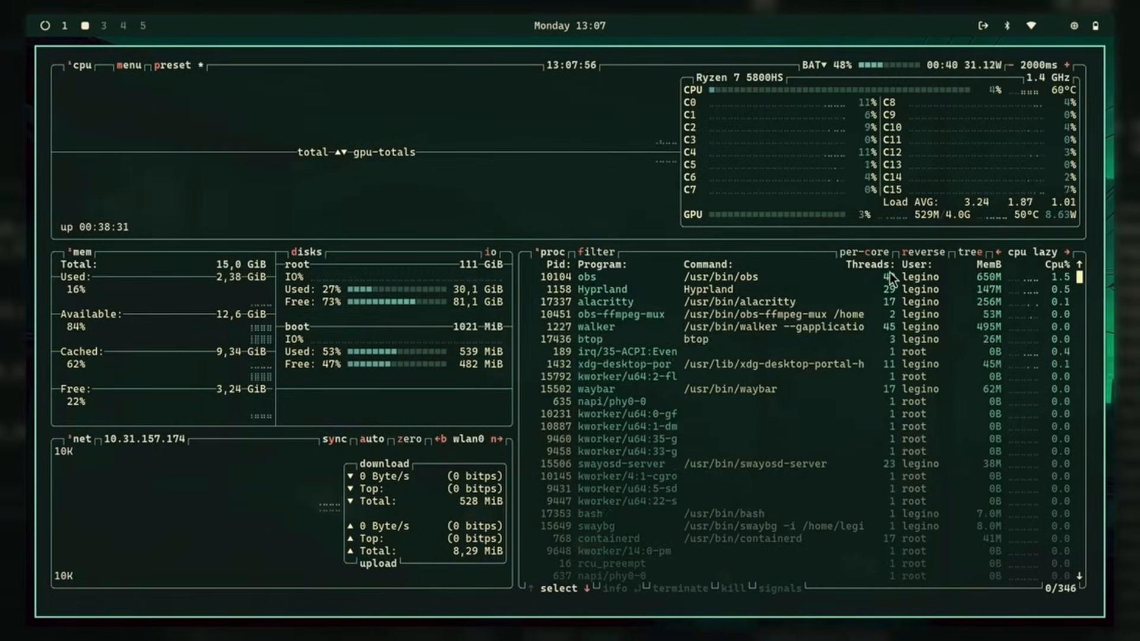
{"action": "mouse_move", "coordinate": [1103, 34]}
{"action": "type", "text": "krun"}
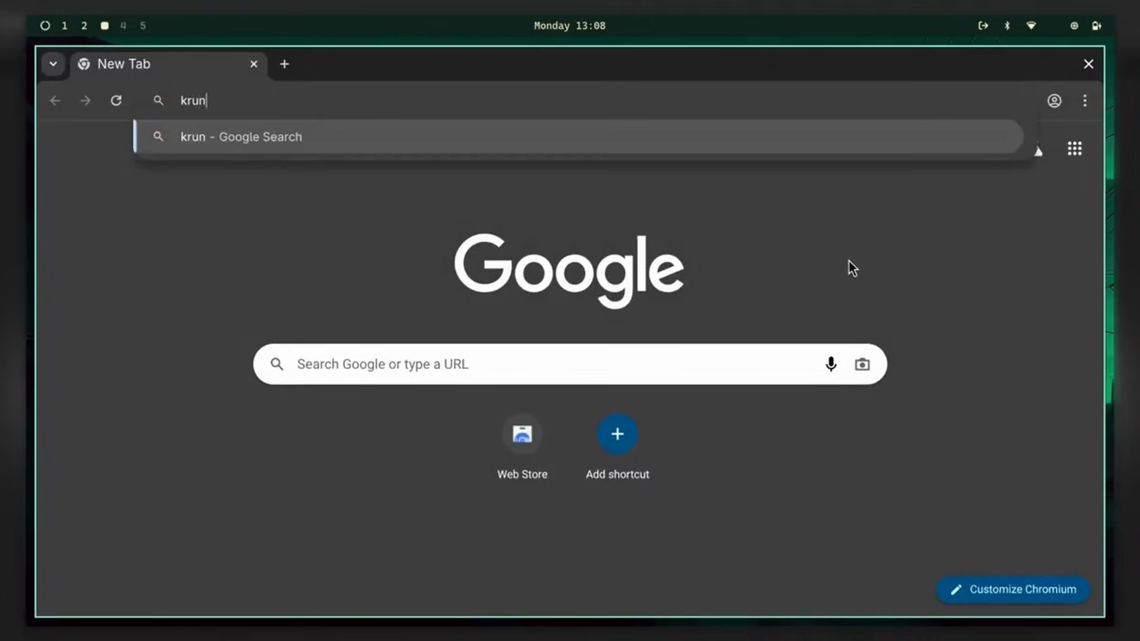
- Enter Krunker.io, accept the privacy notice, review the Render and Display settings, then leave
{"action": "key", "text": "Return"}
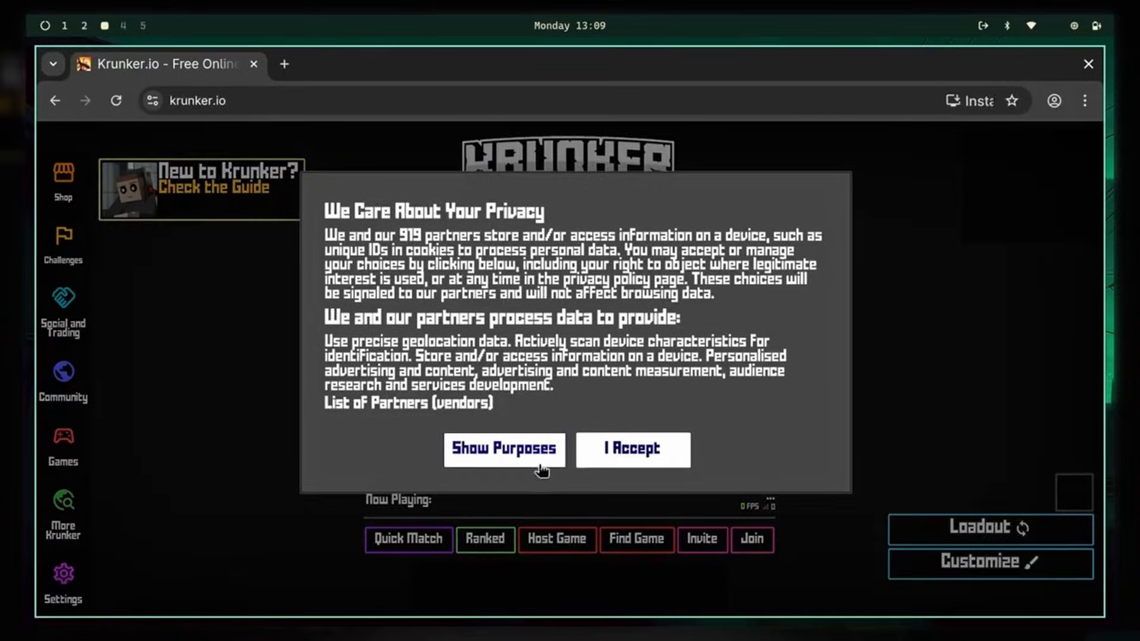
{"action": "left_click", "coordinate": [631, 448]}
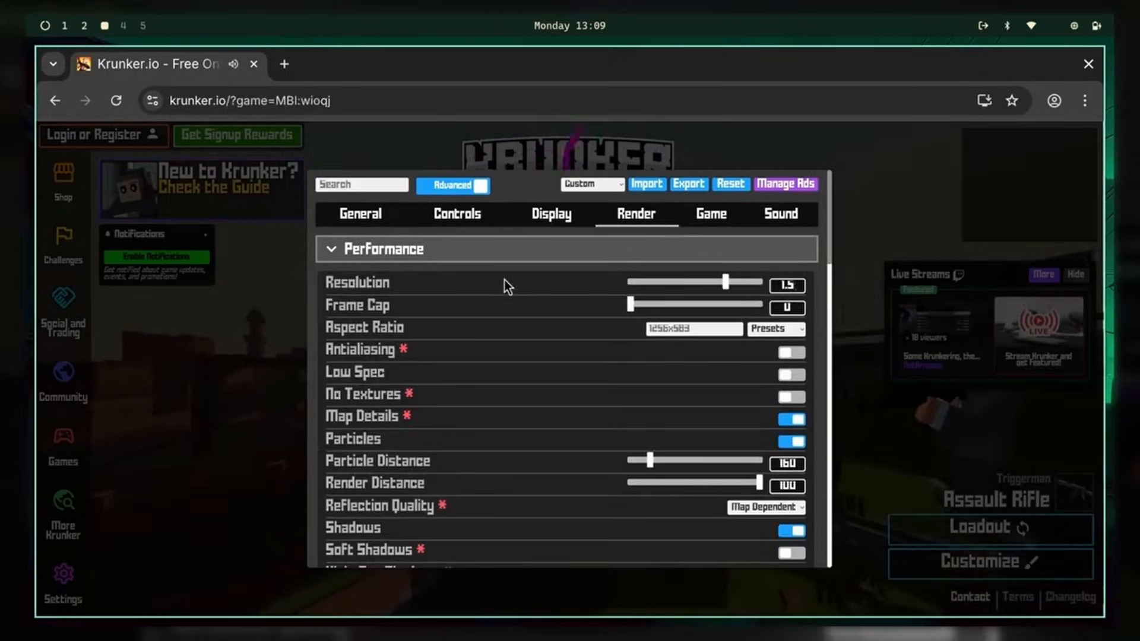
{"action": "scroll", "scroll_direction": "down", "scroll_amount": 3}
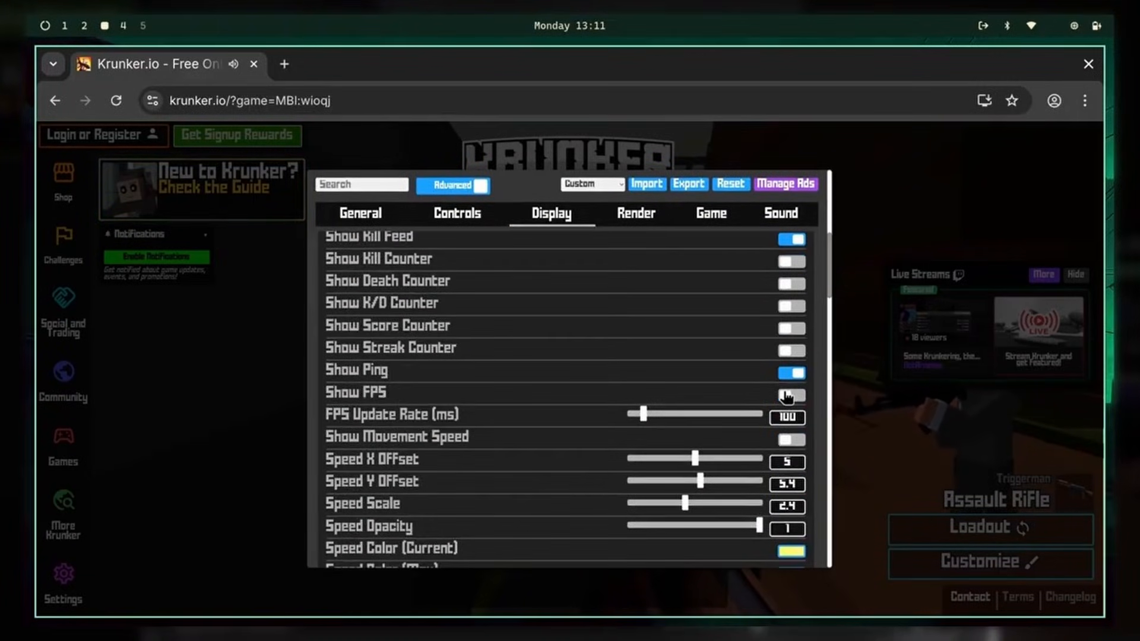
{"action": "key", "text": "Escape"}
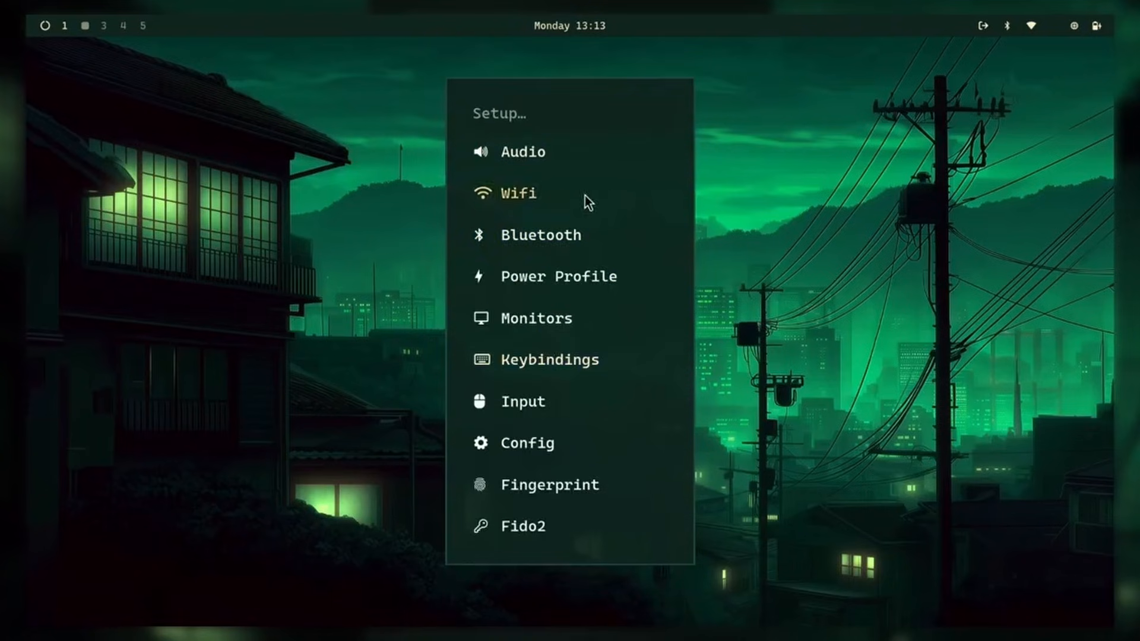
{"action": "mouse_move", "coordinate": [549, 377]}
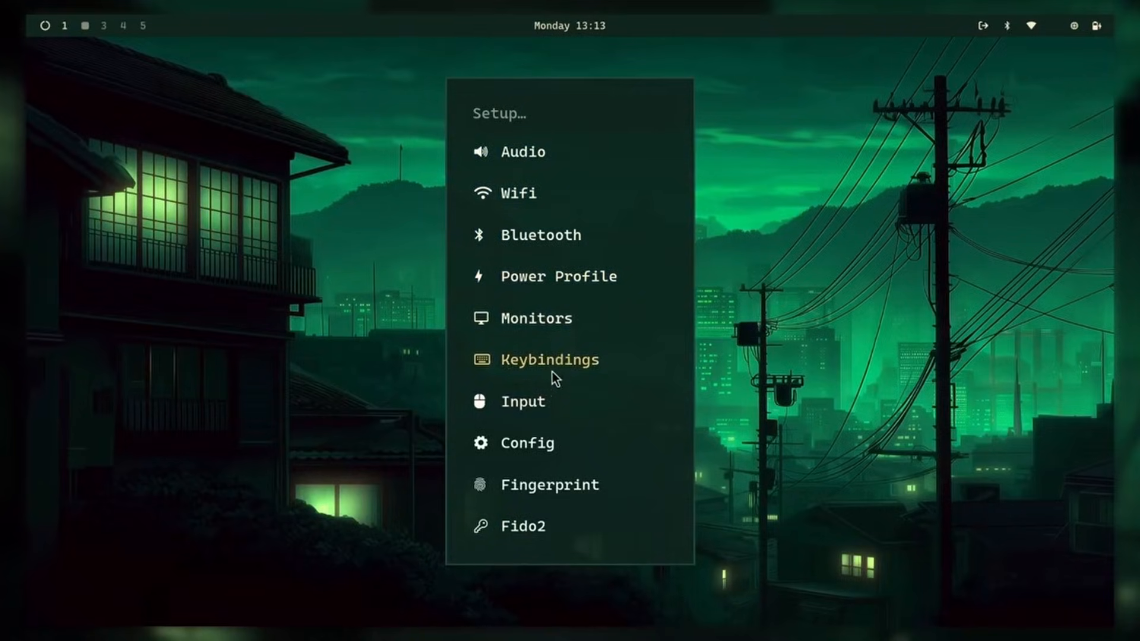
- Browse the Setup submenu and back out to the main Go menu
{"action": "left_click", "coordinate": [523, 401]}
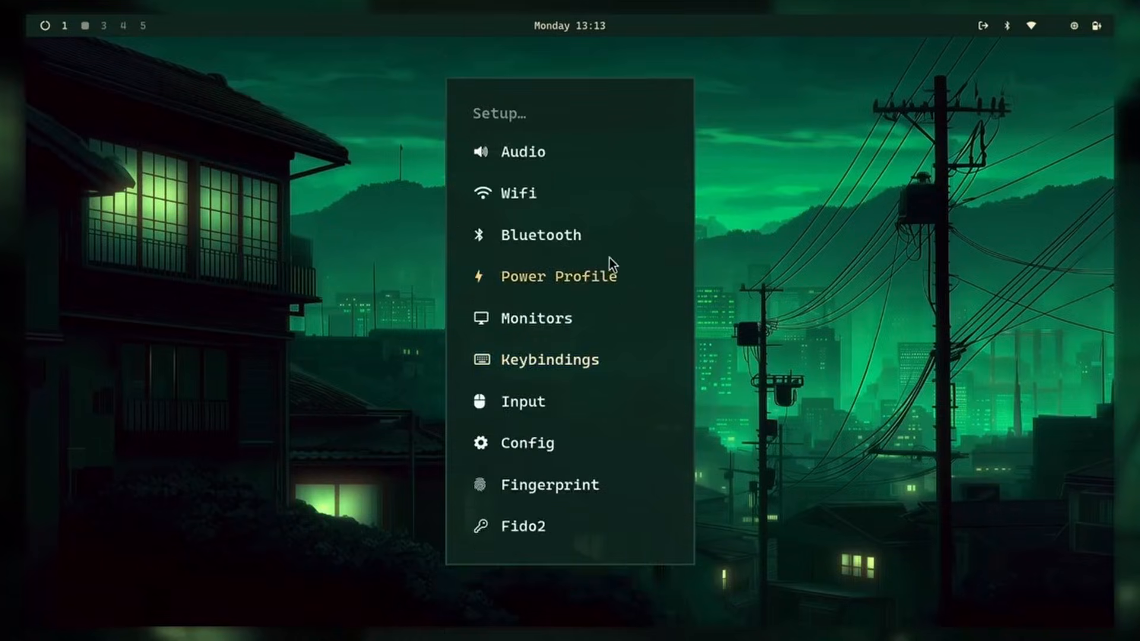
{"action": "mouse_move", "coordinate": [527, 443]}
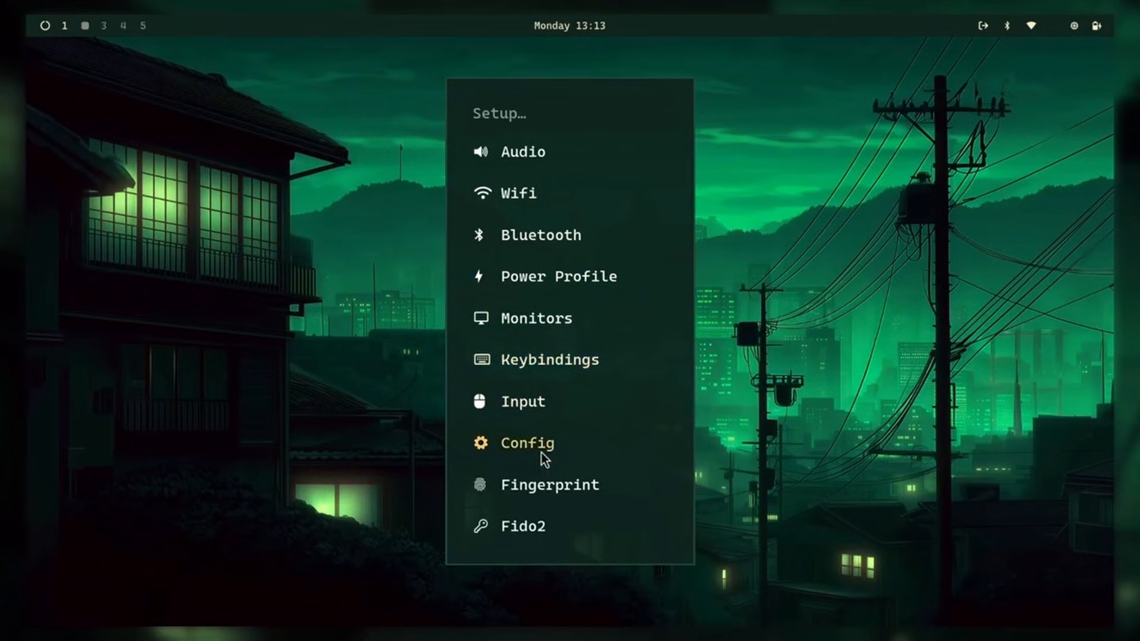
{"action": "mouse_move", "coordinate": [607, 203]}
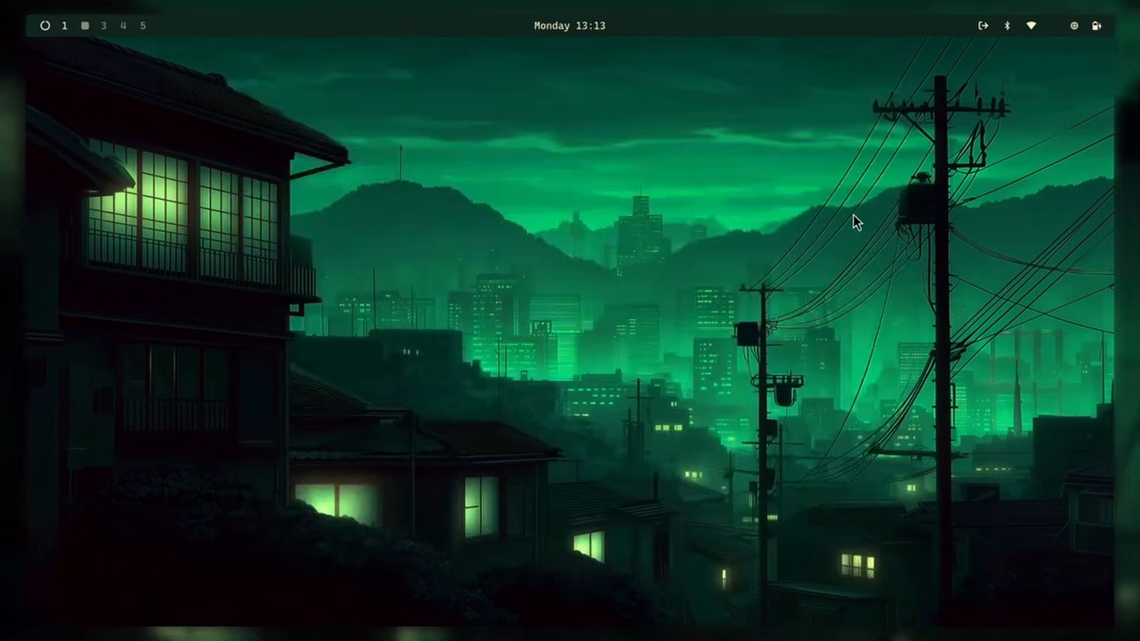
{"action": "mouse_move", "coordinate": [615, 339]}
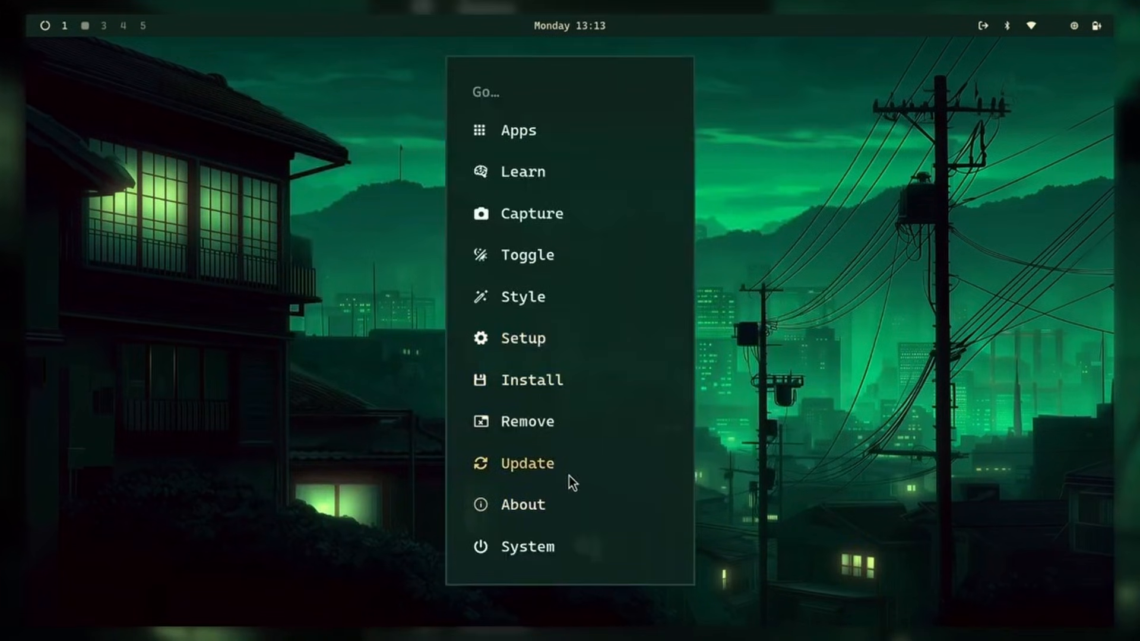
- Show the Style options (Theme, Font, Background) in the Go menu, then dismiss it to the desktop
{"action": "left_click", "coordinate": [522, 171]}
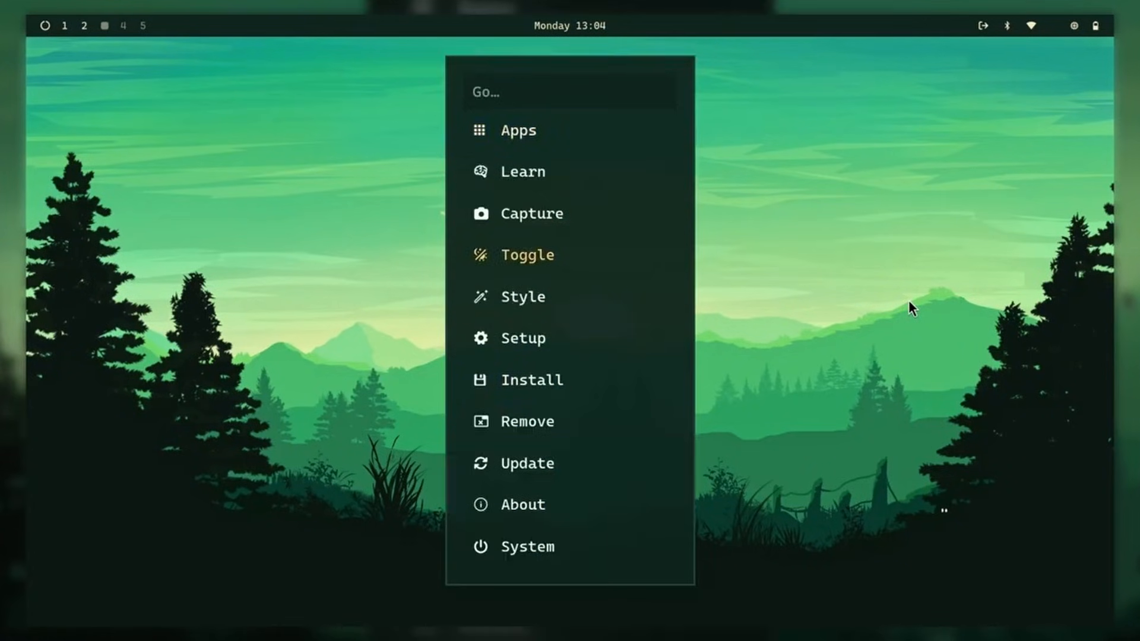
{"action": "left_click", "coordinate": [525, 254]}
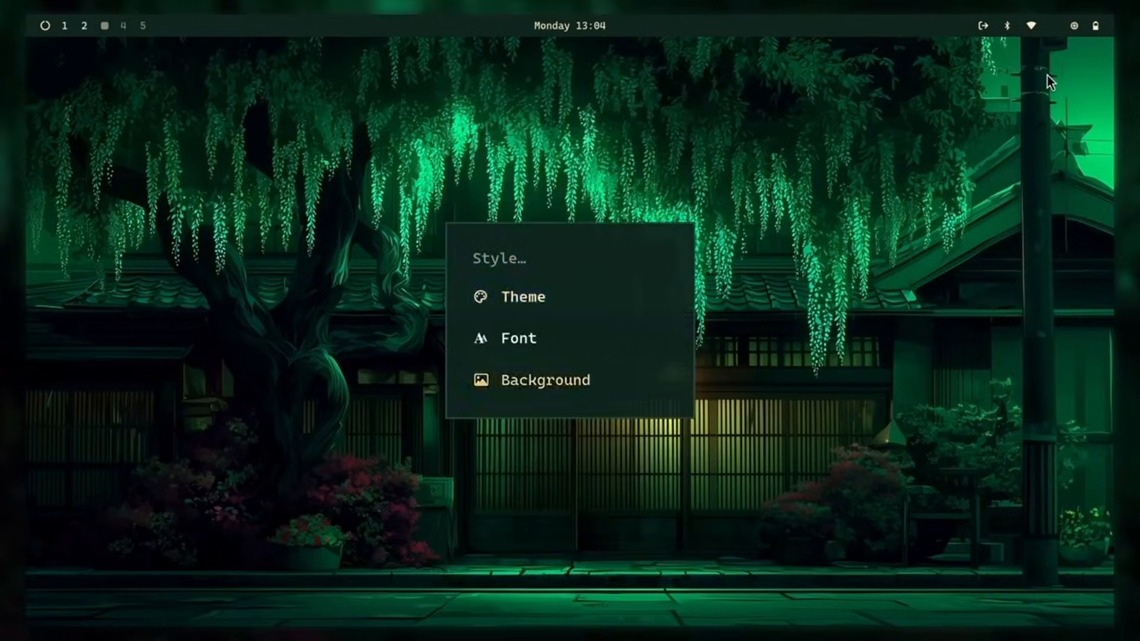
{"action": "left_click", "coordinate": [552, 380]}
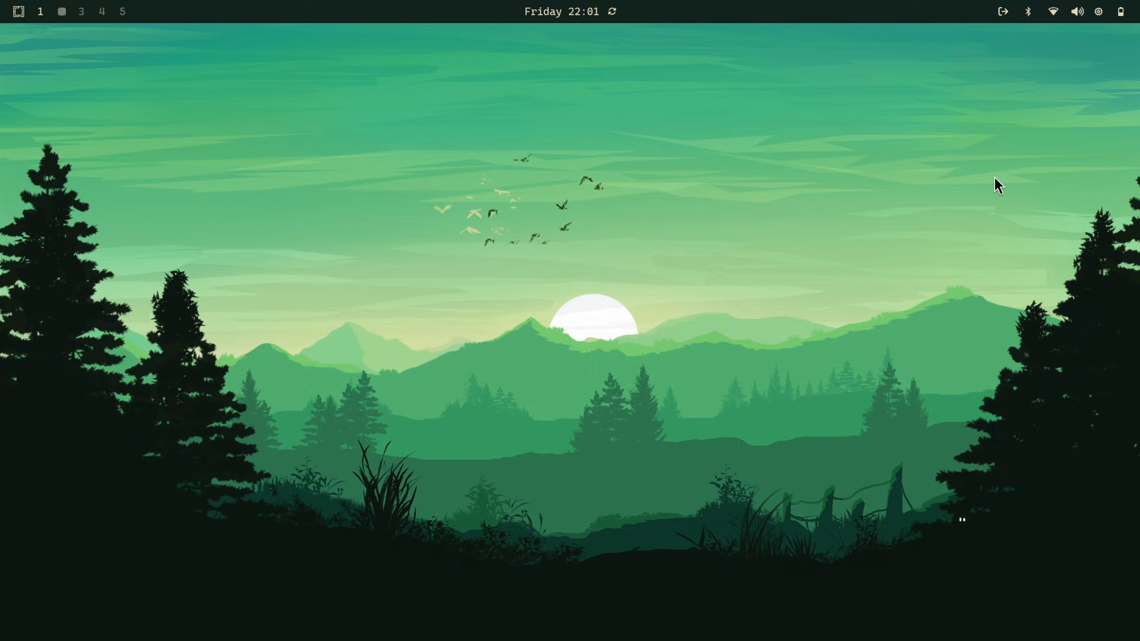
{"action": "mouse_move", "coordinate": [527, 333]}
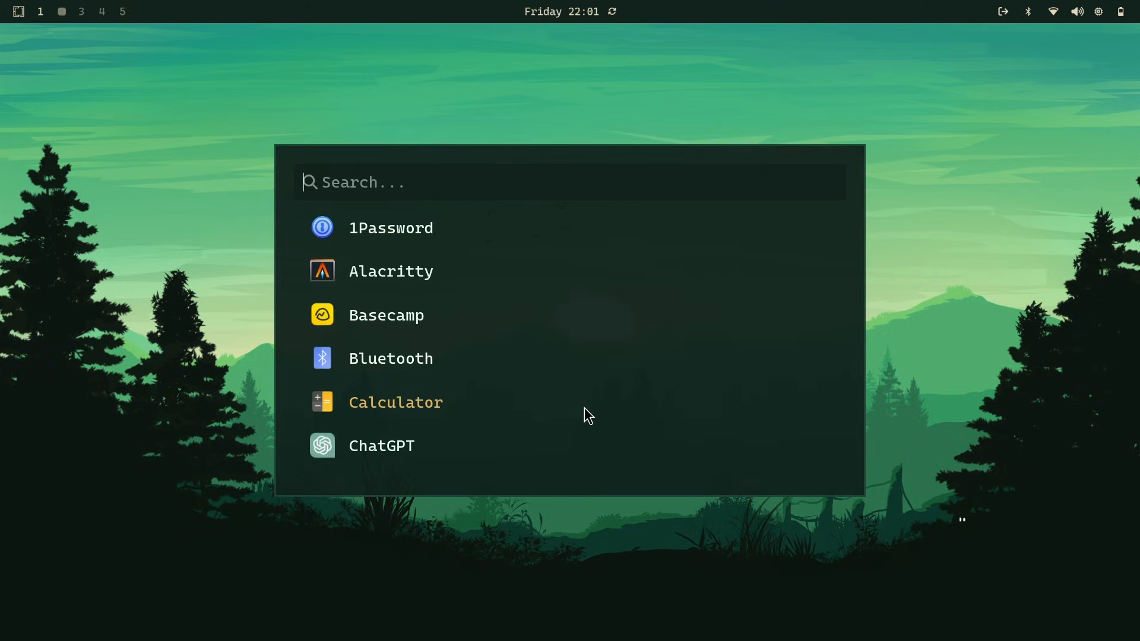
- Scroll through the full installed-application list, then bring up the Go menu
{"action": "scroll", "scroll_direction": "down", "scroll_amount": 3}
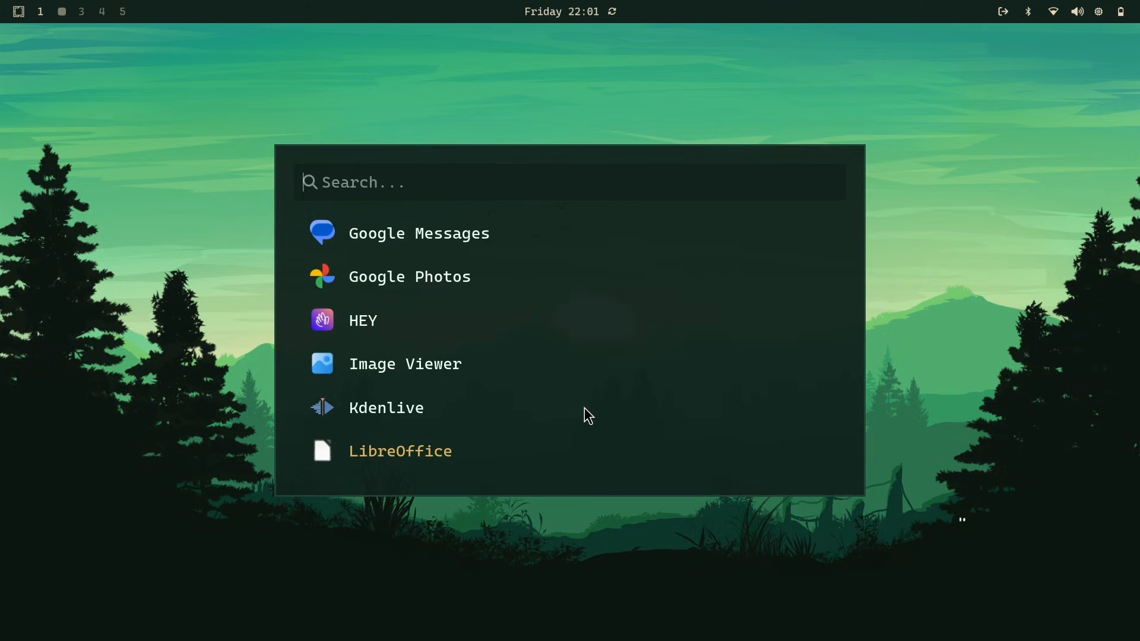
{"action": "scroll", "scroll_direction": "down", "scroll_amount": 3}
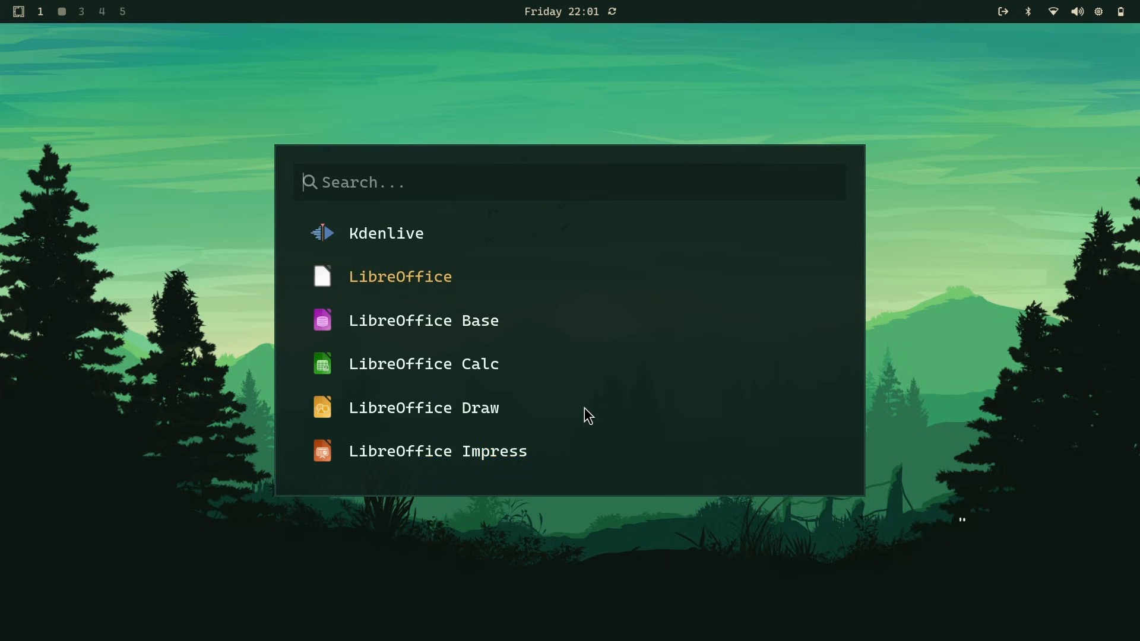
{"action": "scroll", "scroll_direction": "down", "scroll_amount": 3}
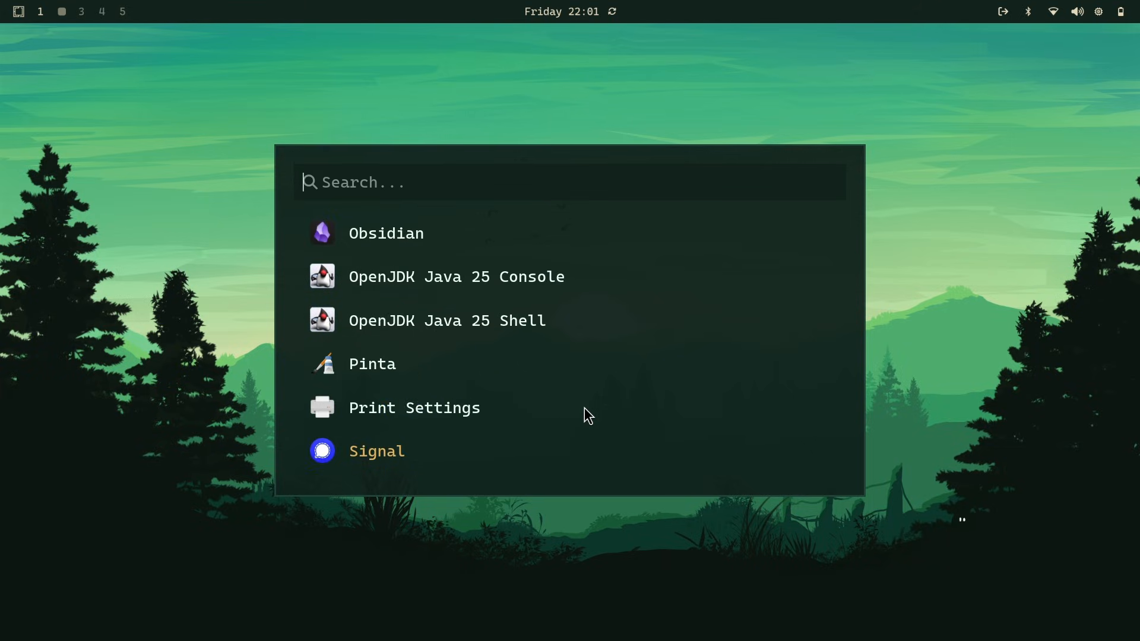
{"action": "scroll", "scroll_direction": "down", "scroll_amount": 3}
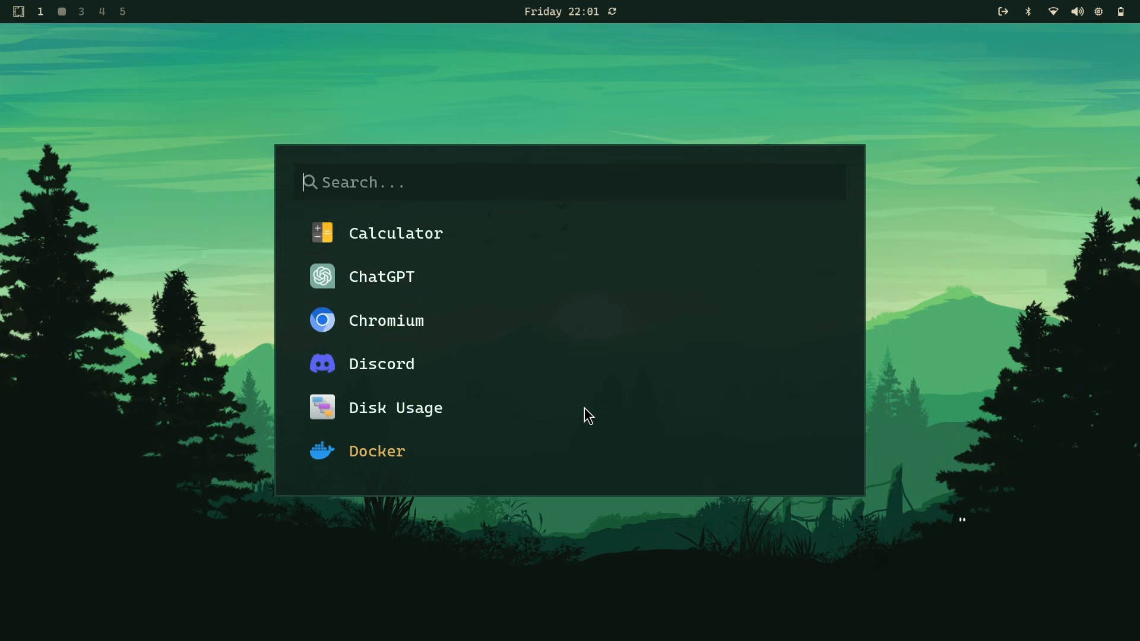
{"action": "scroll", "scroll_direction": "down", "scroll_amount": 3}
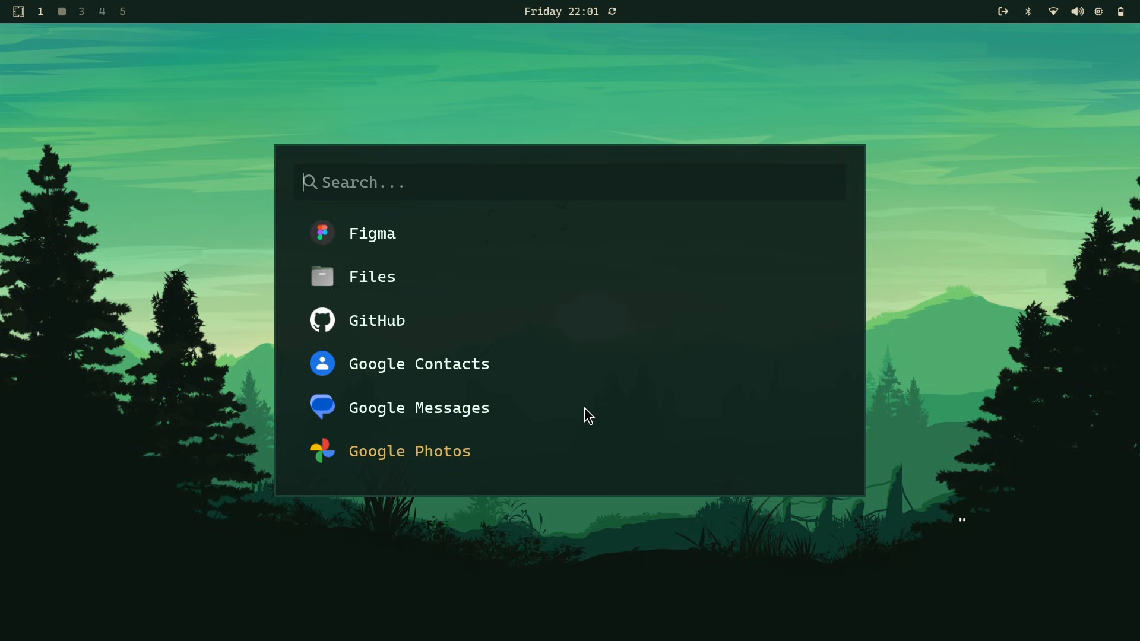
{"action": "key", "text": "Escape"}
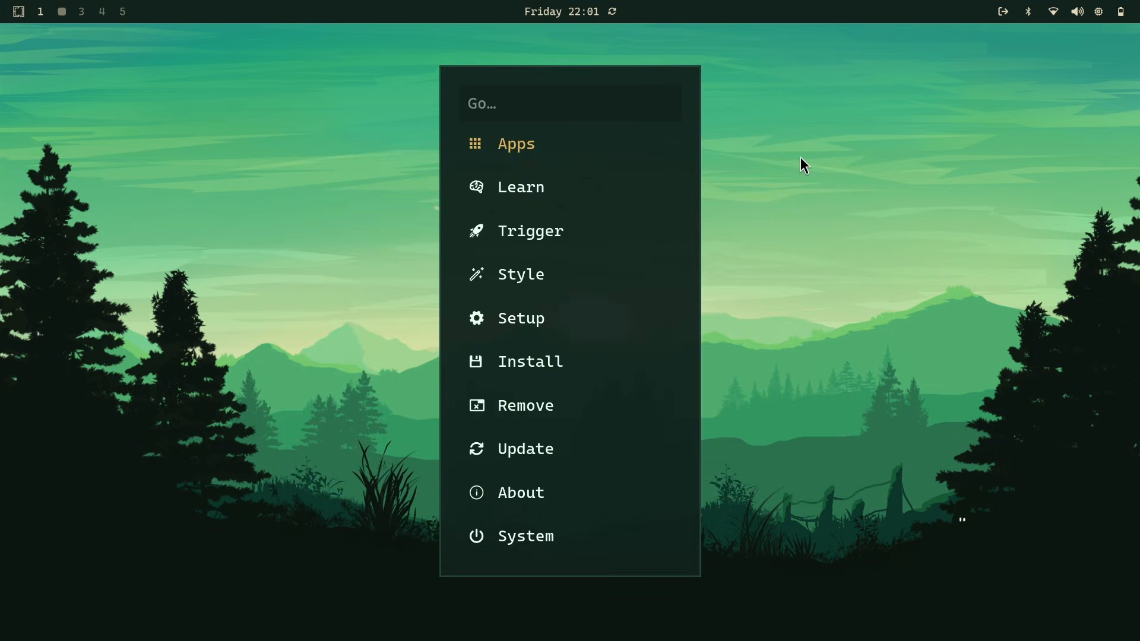
{"action": "left_click", "coordinate": [520, 187]}
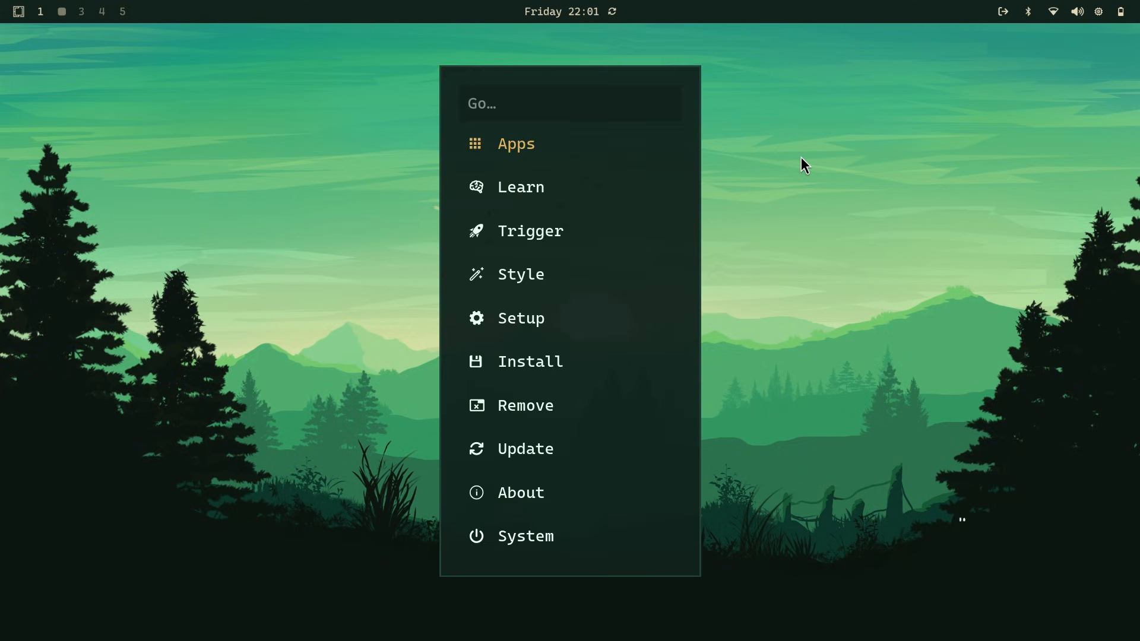
{"action": "left_click", "coordinate": [529, 230]}
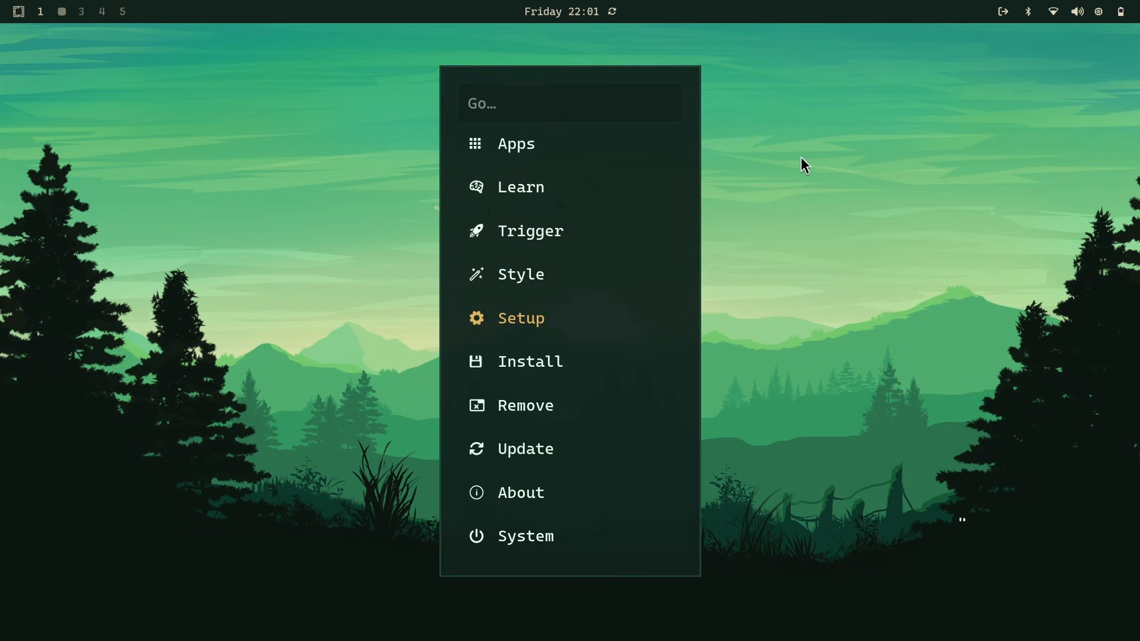
{"action": "left_click", "coordinate": [520, 318]}
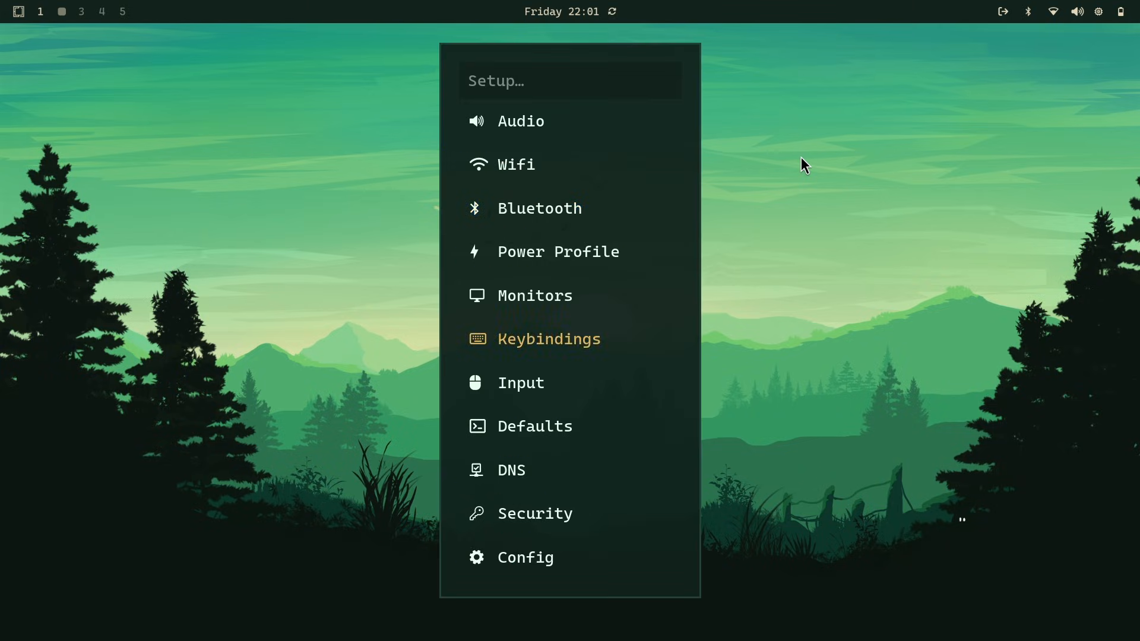
{"action": "left_click", "coordinate": [533, 296]}
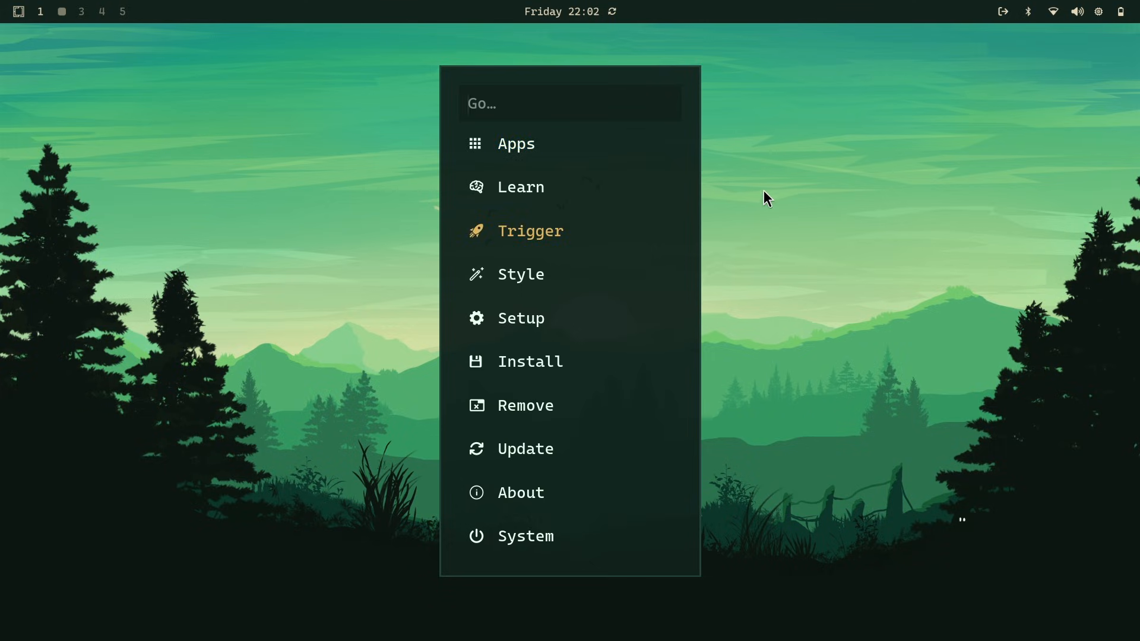
- Open a terminal and run btop to show live system statistics
{"action": "left_click", "coordinate": [520, 318]}
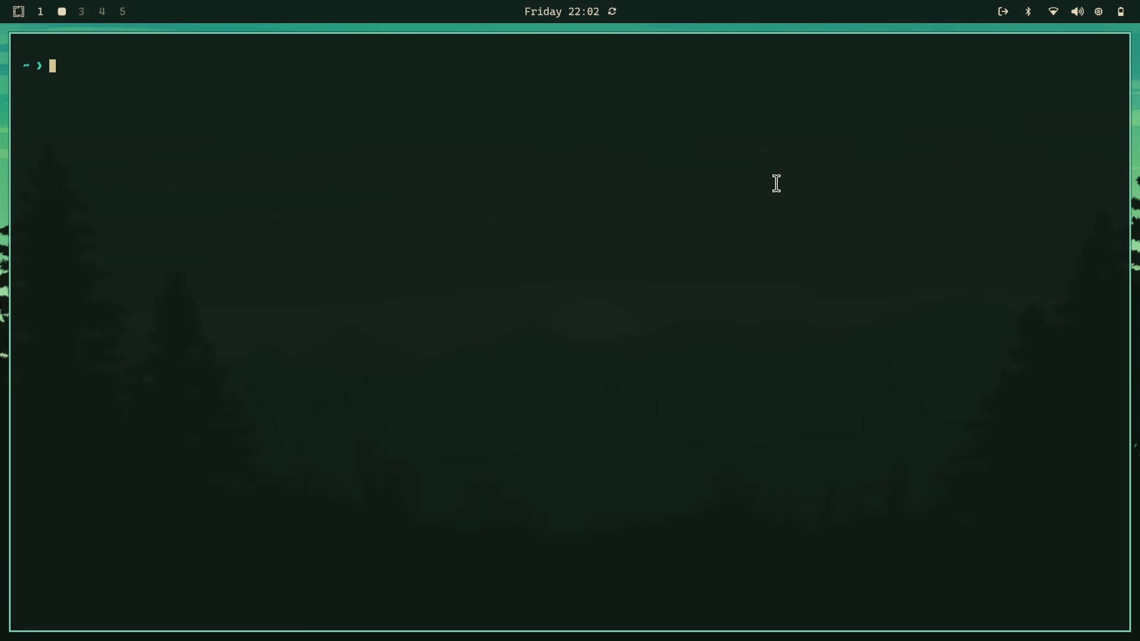
{"action": "type", "text": "btop"}
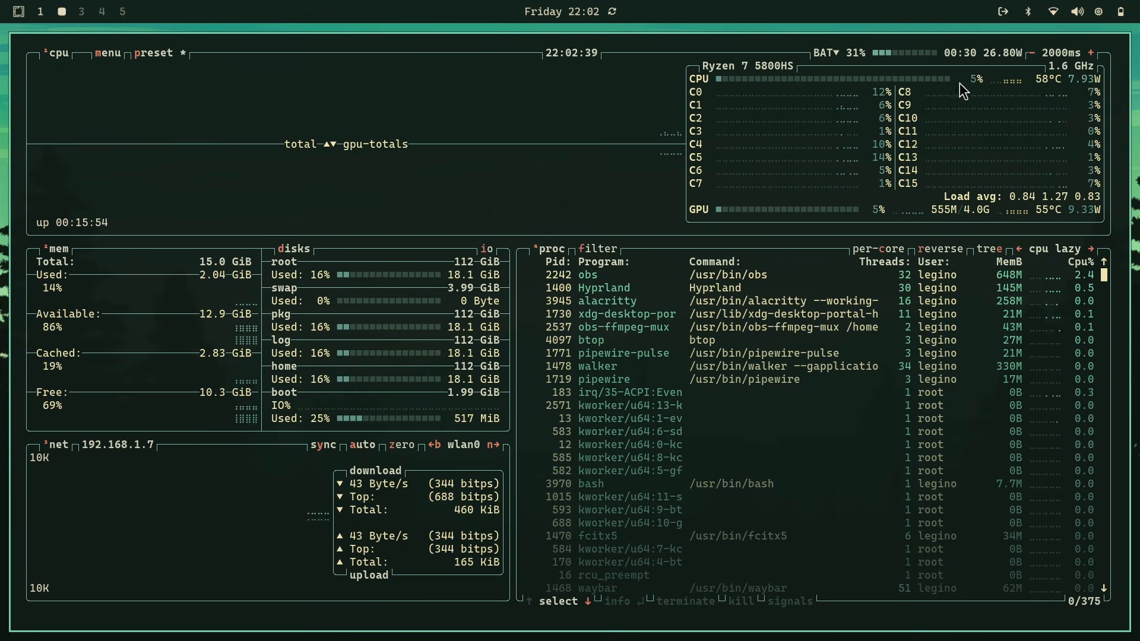
{"action": "mouse_move", "coordinate": [1089, 232]}
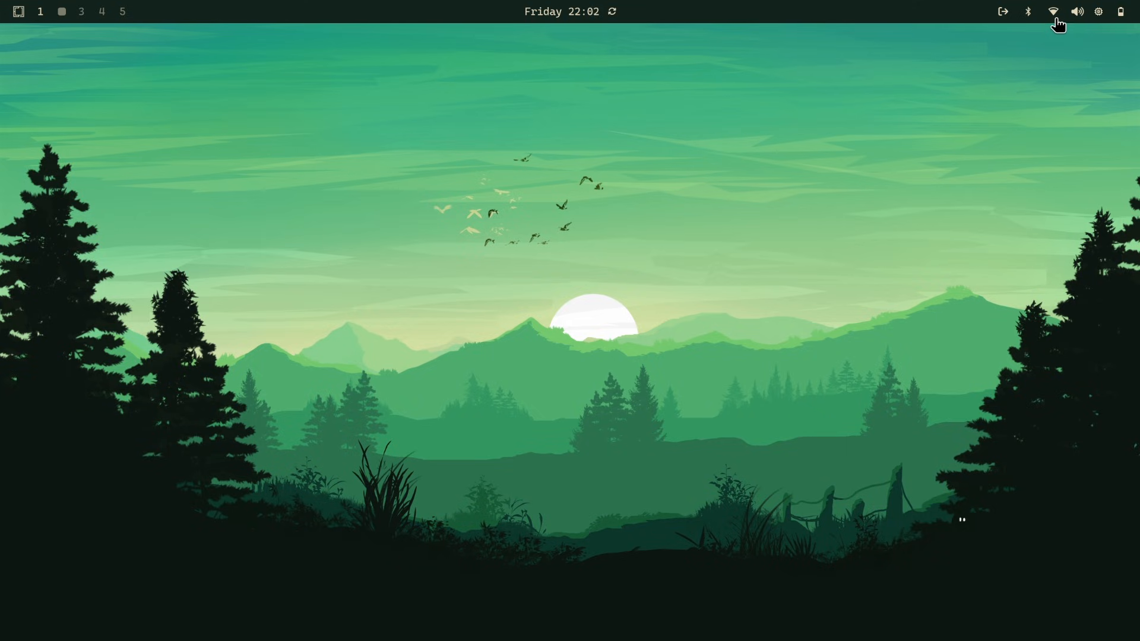
{"action": "mouse_move", "coordinate": [1051, 23]}
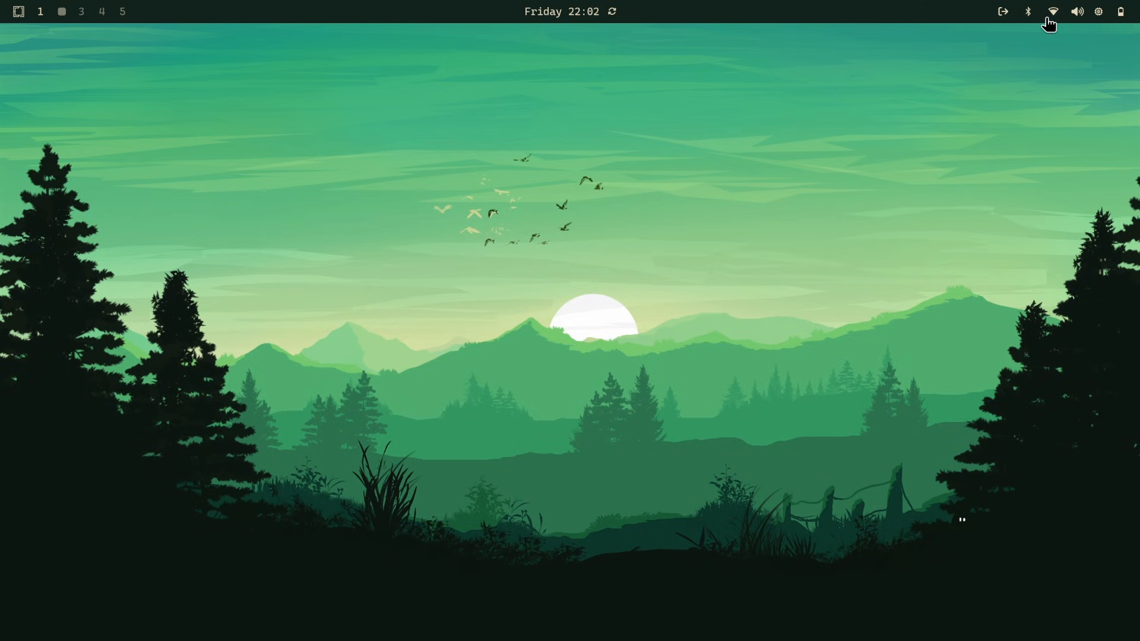
- Close btop and reach the Install submenu listing Package, AUR, Web App and TUI
{"action": "left_click", "coordinate": [1052, 11]}
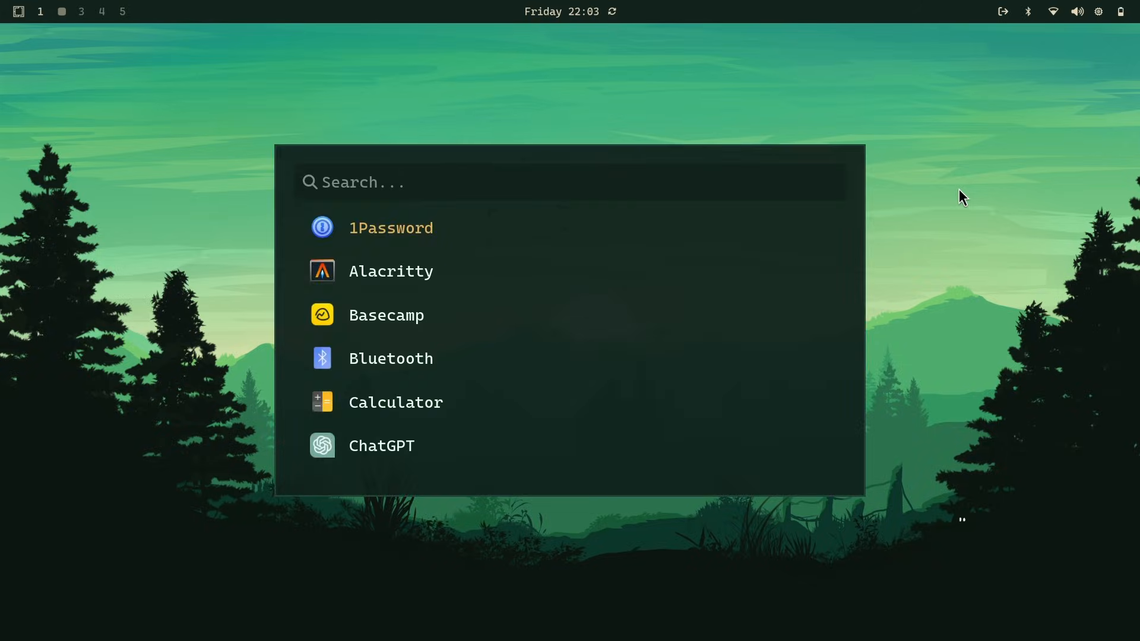
{"action": "key", "text": "Escape"}
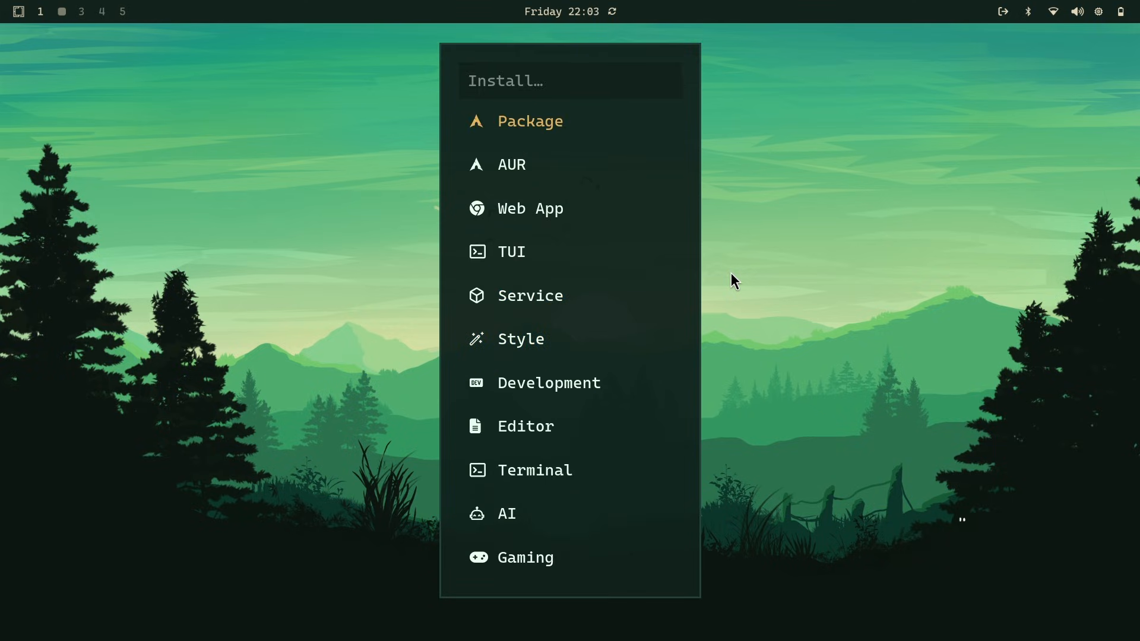
{"action": "mouse_move", "coordinate": [510, 164]}
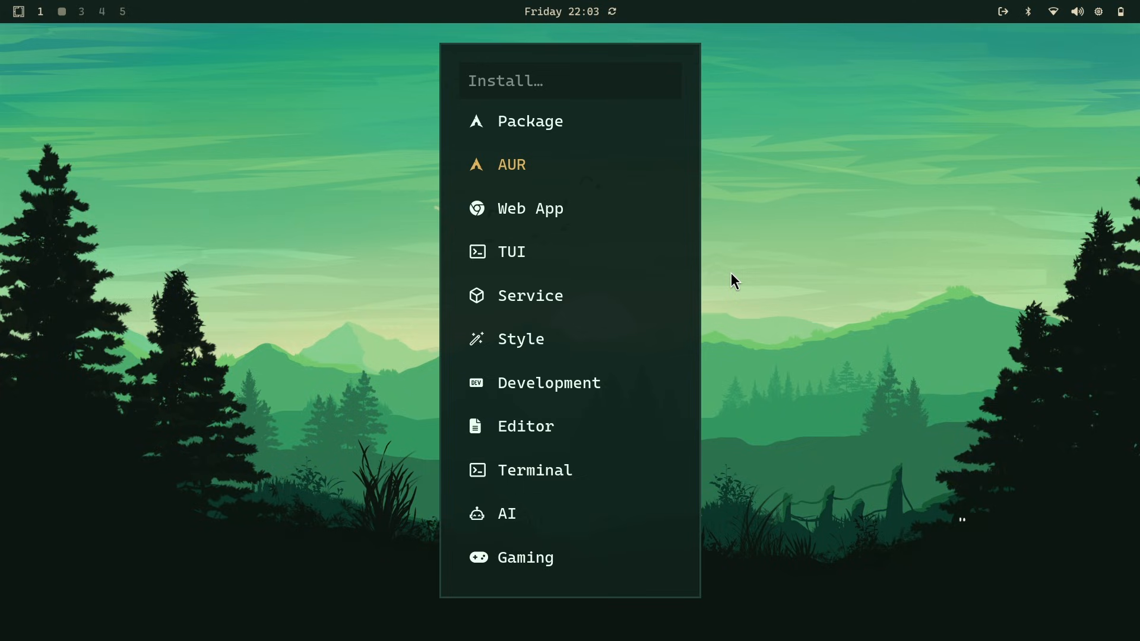
- Install pfetch from the AUR, accepting the default build prompts
{"action": "left_click", "coordinate": [510, 165]}
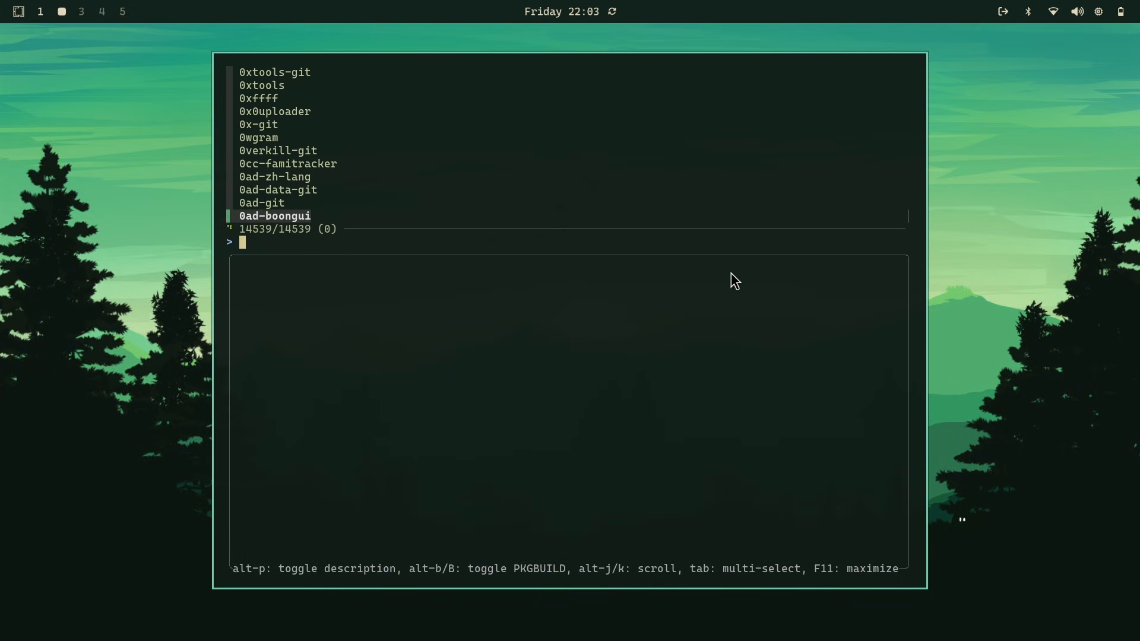
{"action": "key", "text": "alt+p"}
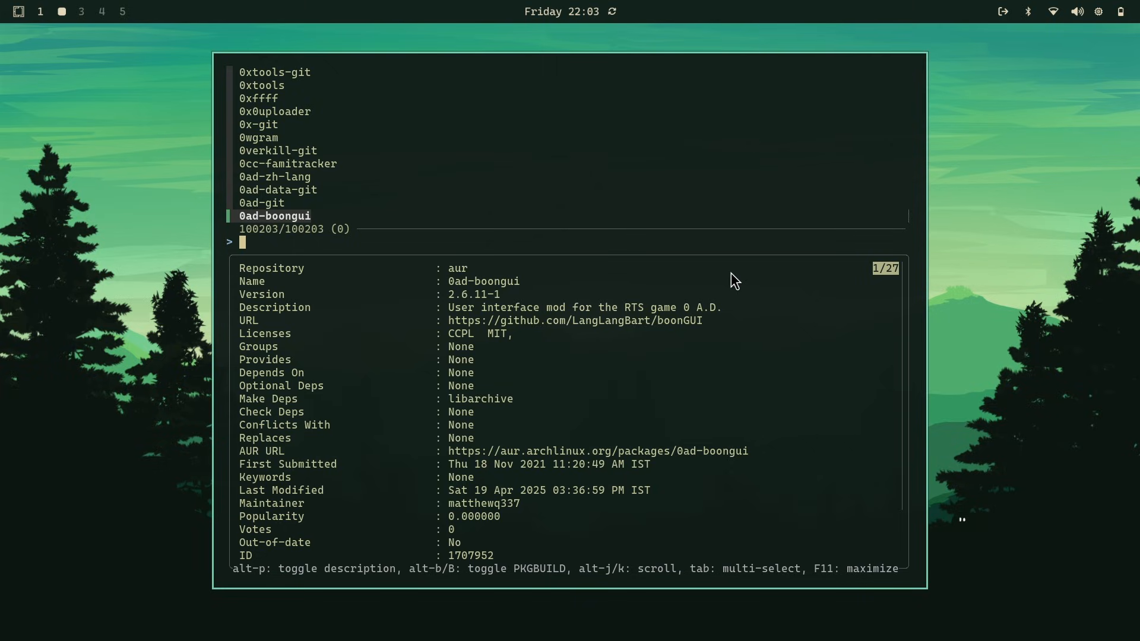
{"action": "type", "text": "p"}
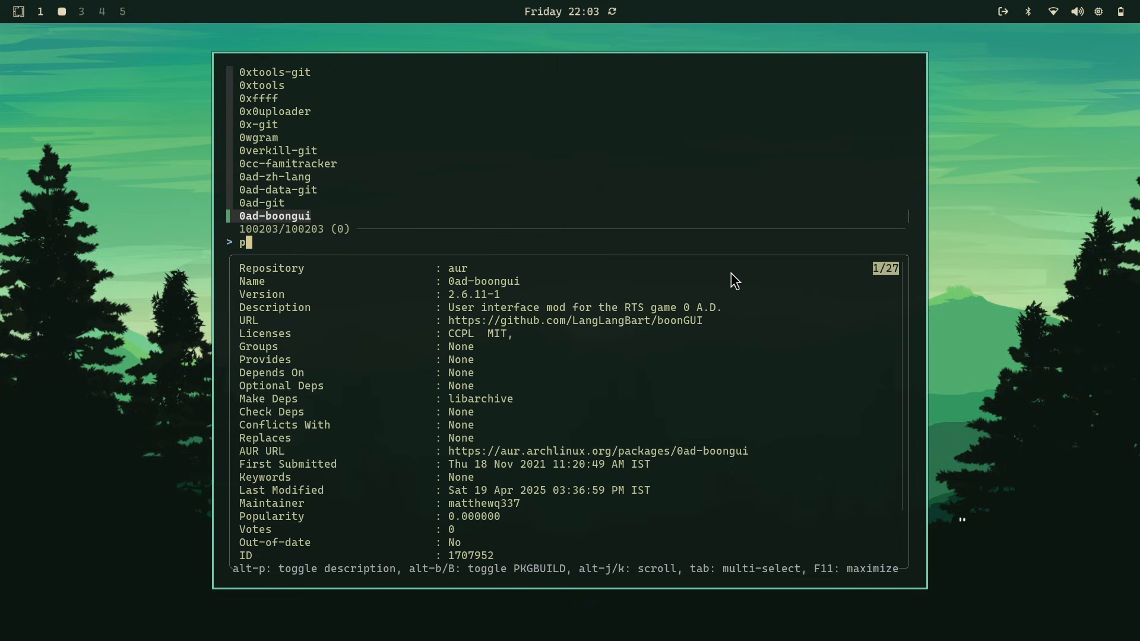
{"action": "type", "text": "fet"}
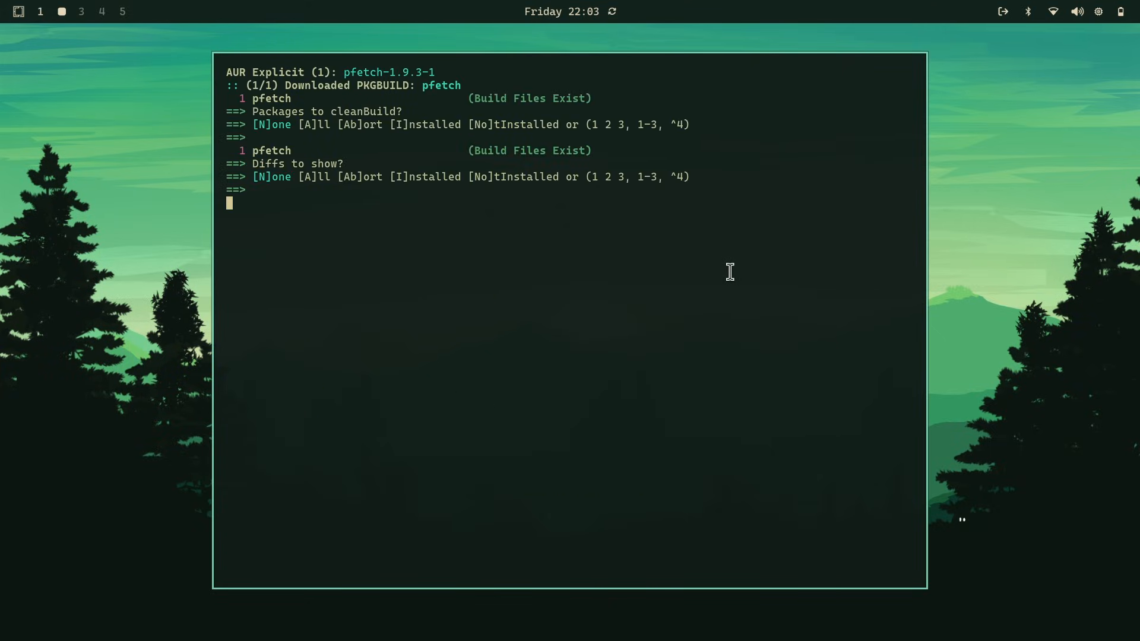
{"action": "key", "text": "Return"}
{"action": "type", "text": "pfet"}
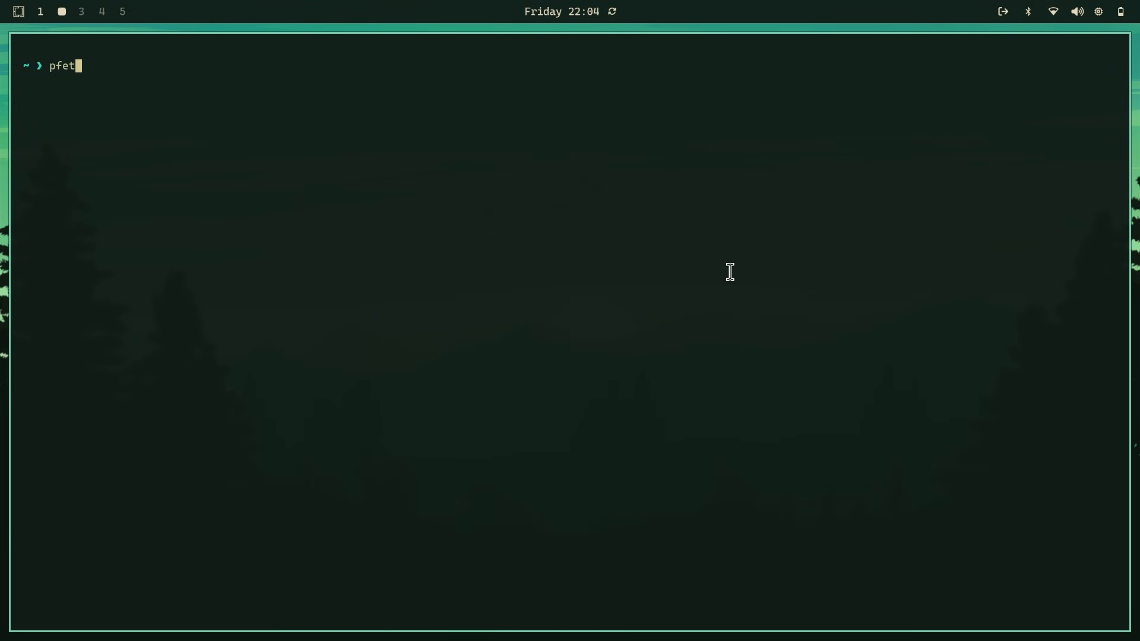
- Return to the main Go menu with Apps, Learn, Style, Setup, Install and System entries
{"action": "key", "text": "Return"}
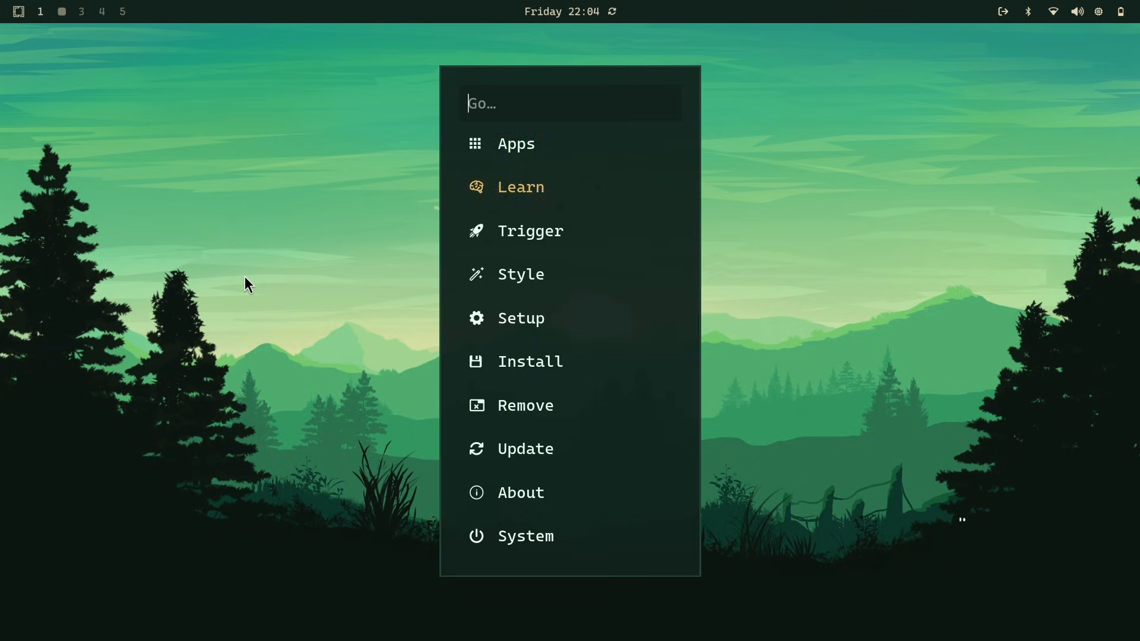
{"action": "left_click", "coordinate": [520, 318]}
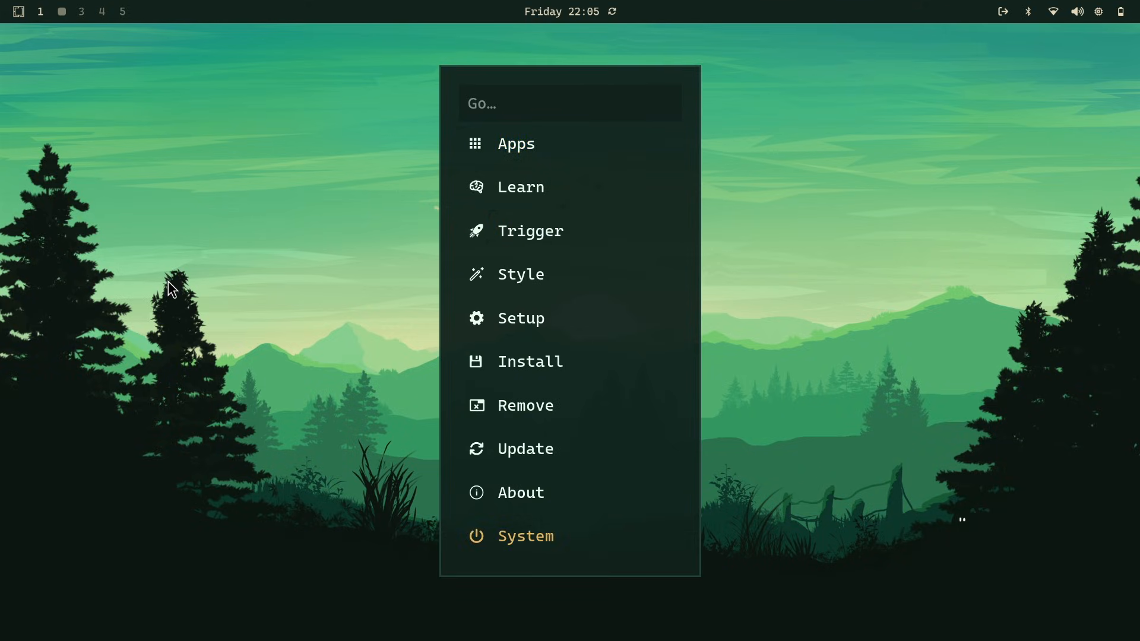
{"action": "mouse_move", "coordinate": [524, 449]}
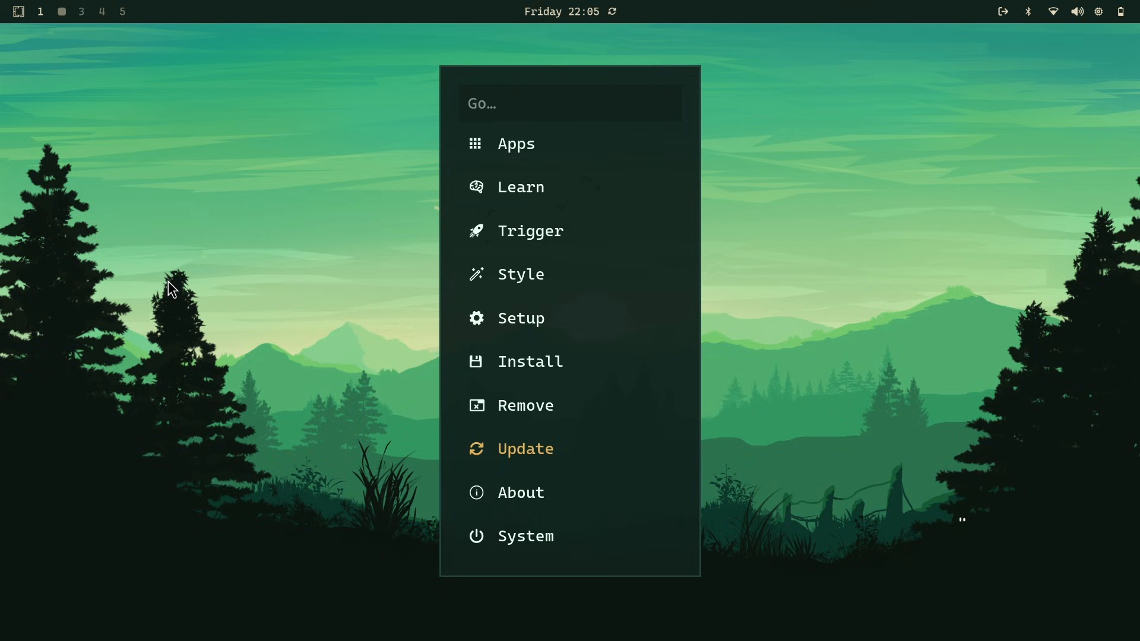
{"action": "left_click", "coordinate": [525, 448]}
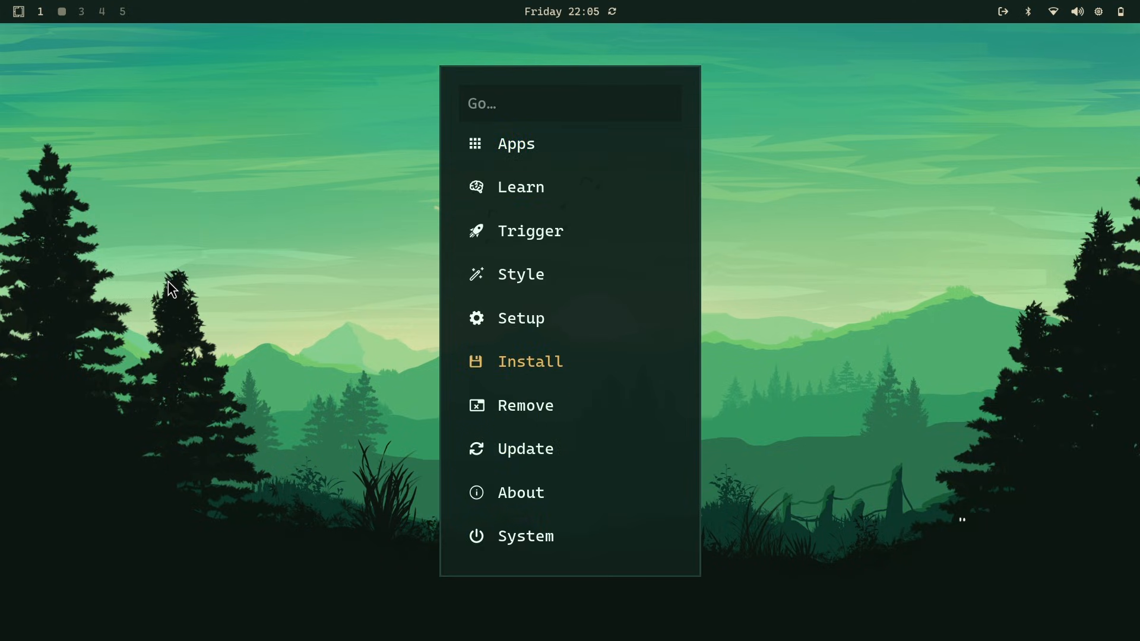
- Start the Install > TUI shortcut creator and begin its name with 'q'
{"action": "left_click", "coordinate": [529, 360]}
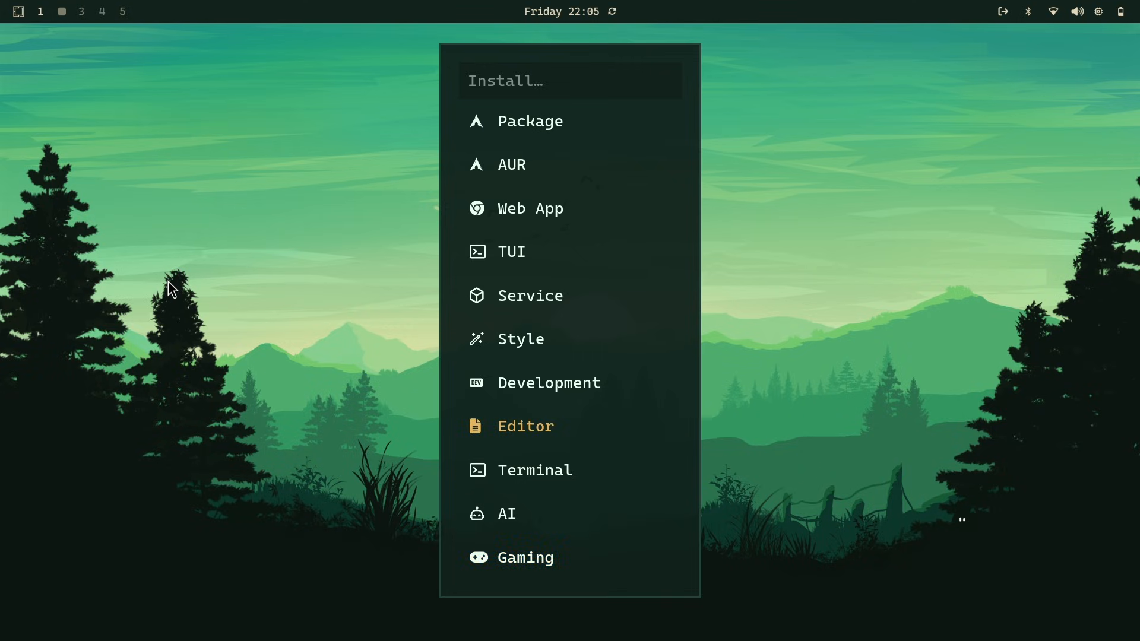
{"action": "mouse_move", "coordinate": [548, 383]}
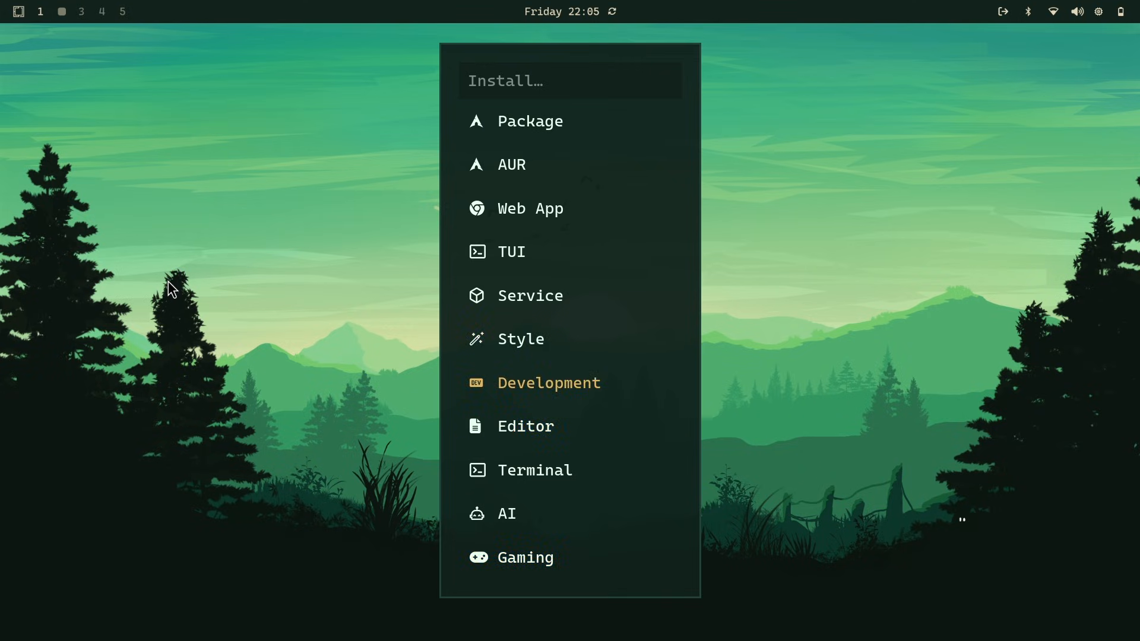
{"action": "left_click", "coordinate": [548, 383]}
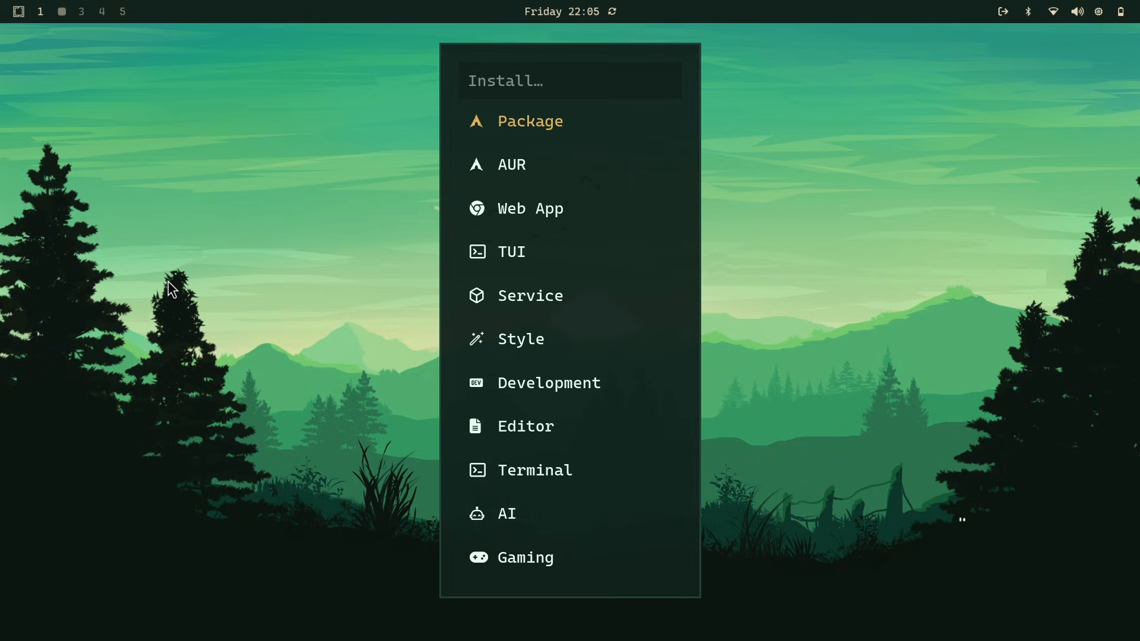
{"action": "mouse_move", "coordinate": [511, 252]}
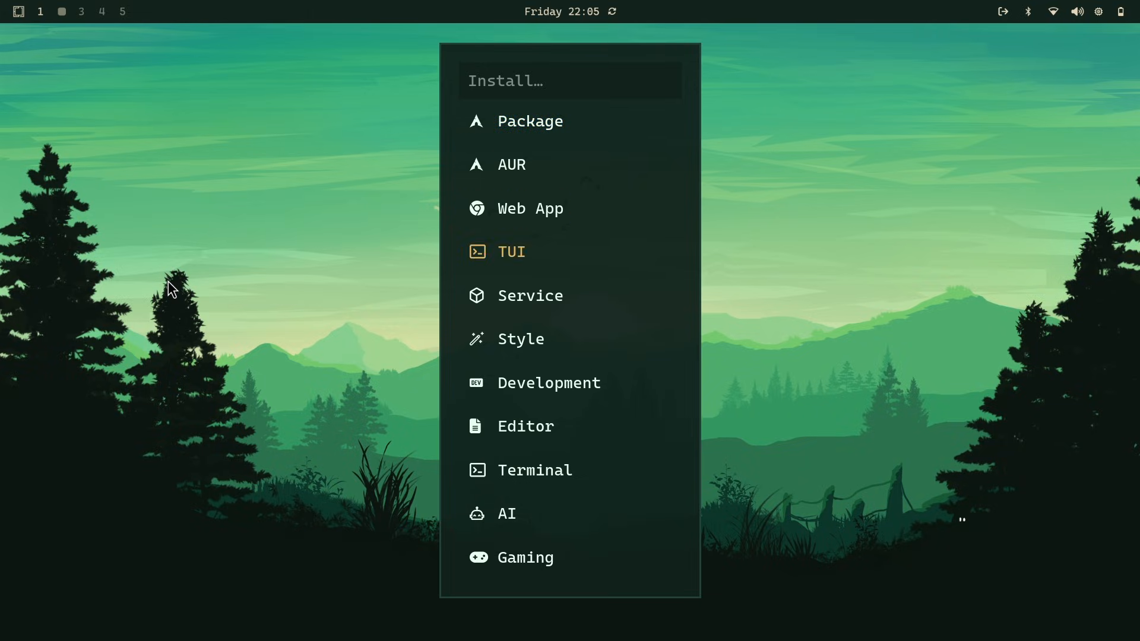
{"action": "left_click", "coordinate": [511, 252]}
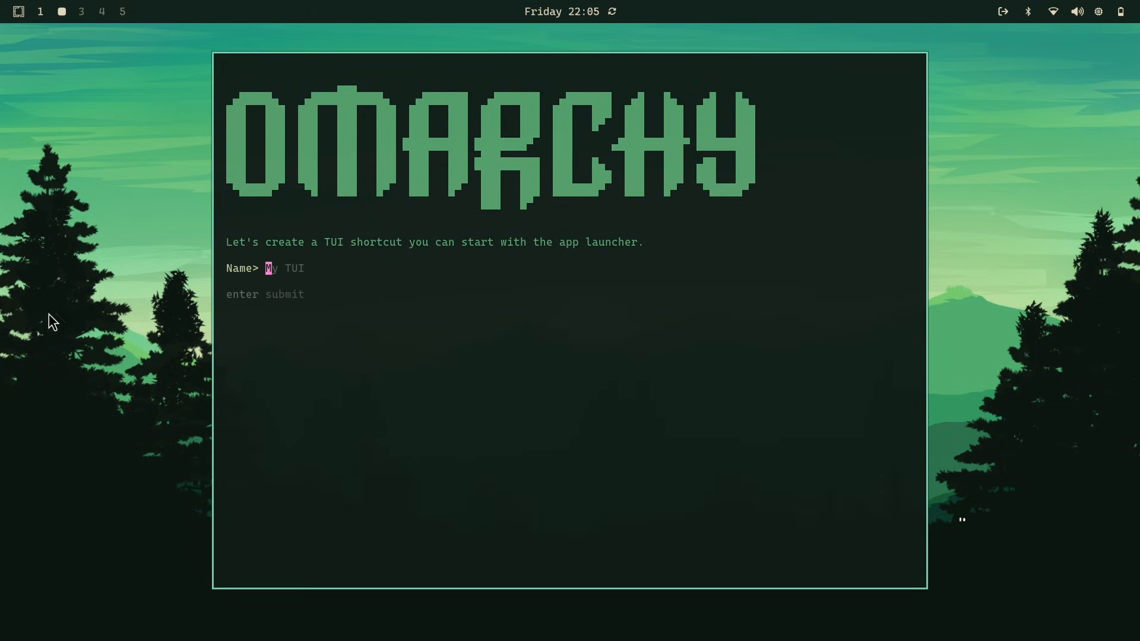
{"action": "type", "text": "q"}
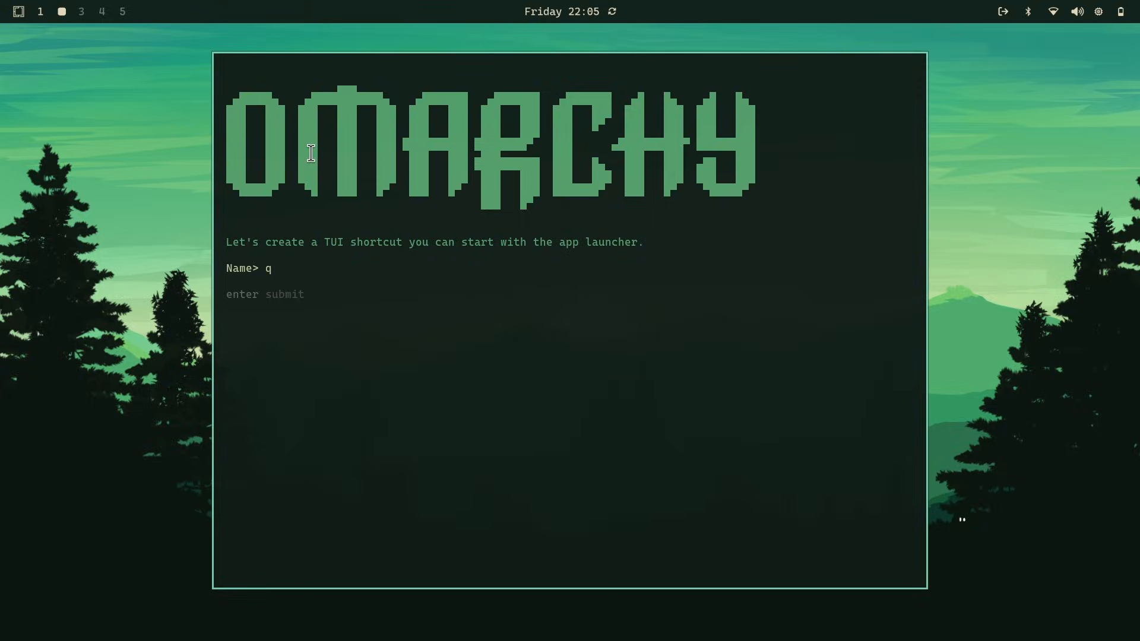